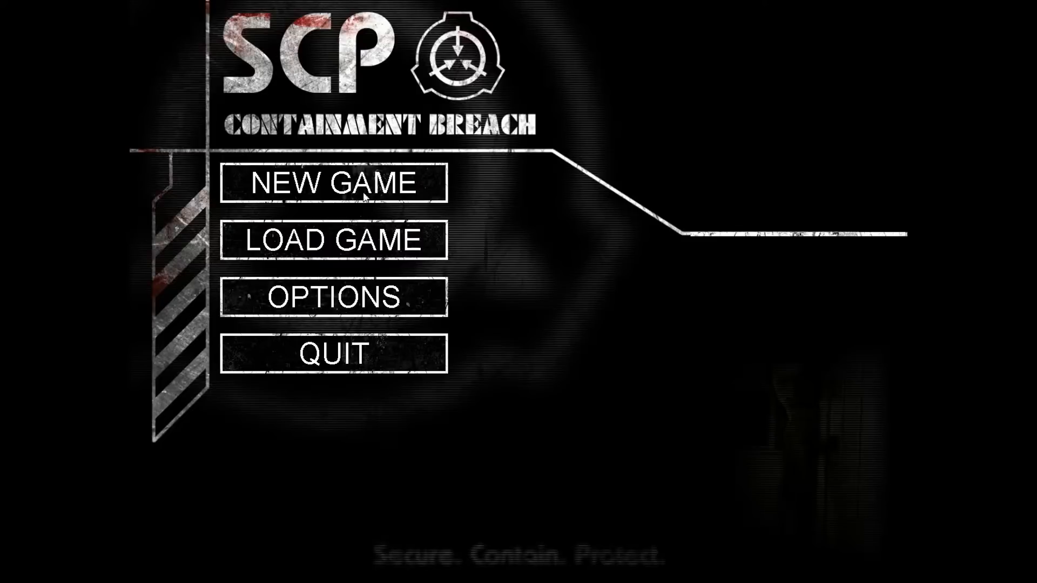
Step: Start a new Euclid game with the save named 'ImWithRedShirt'
left_click(334, 184)
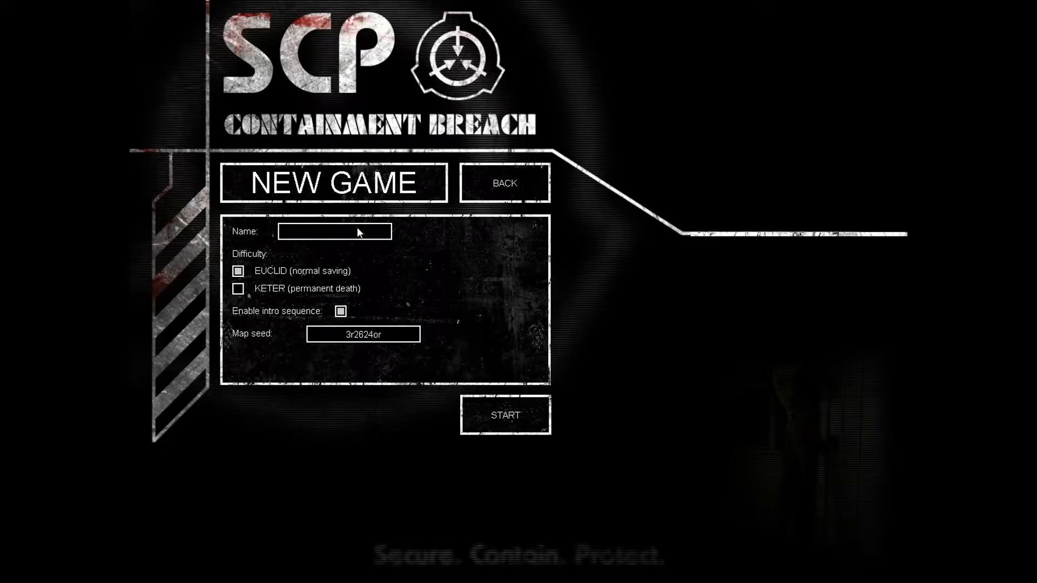
left_click(335, 231)
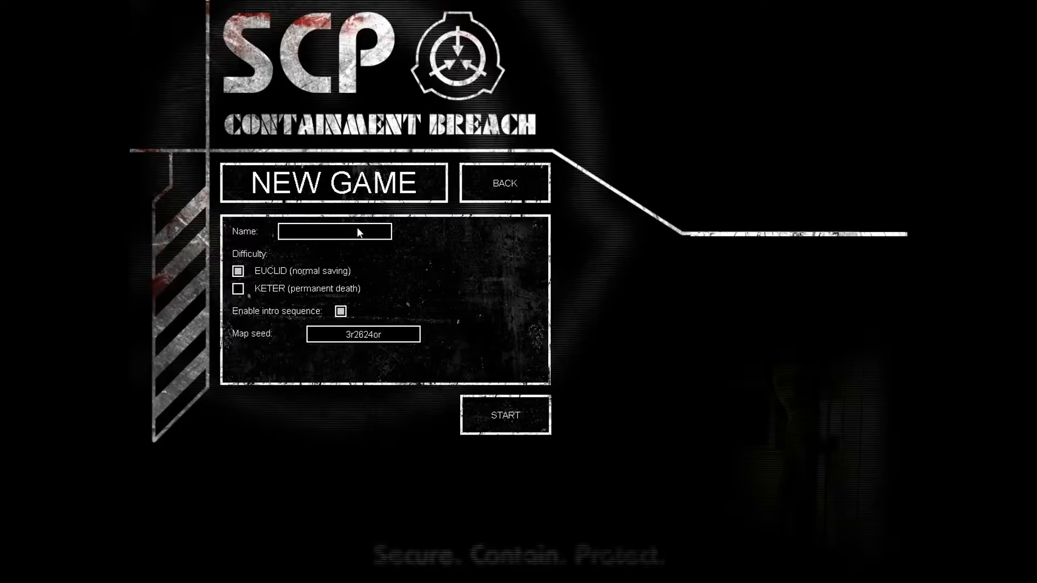
left_click(335, 231)
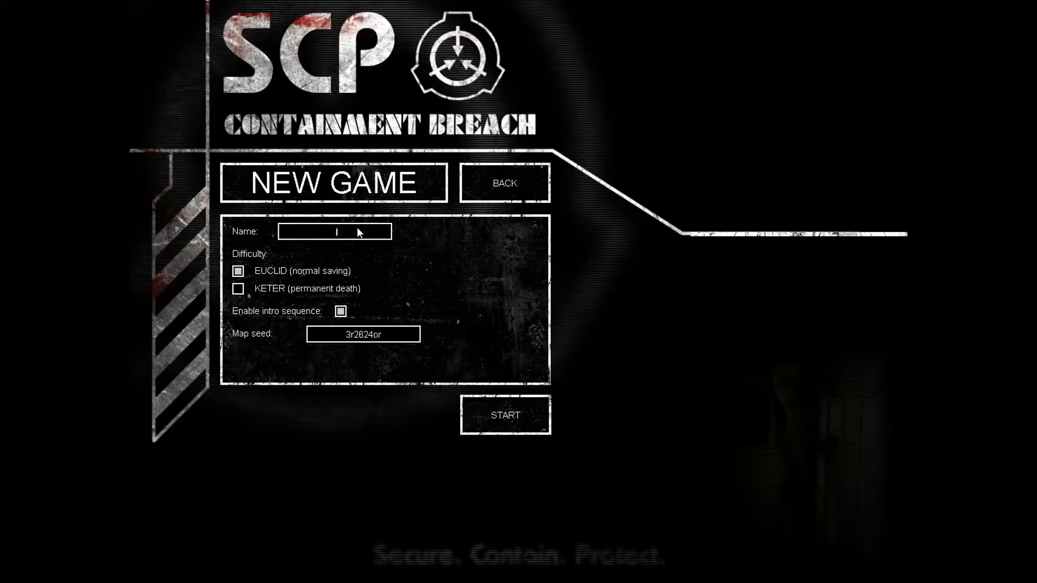
type("ImWithRed")
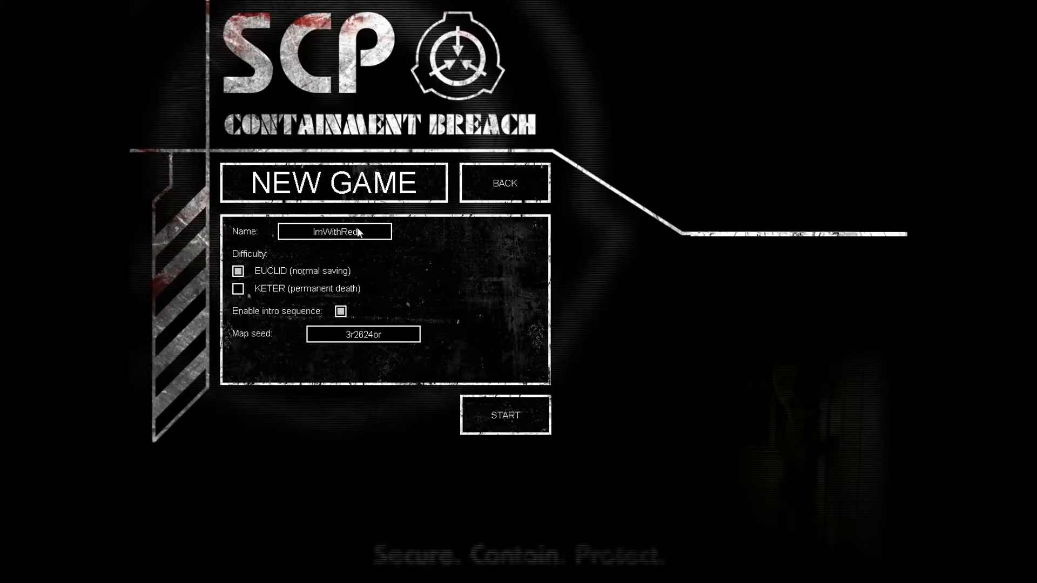
type("Shu")
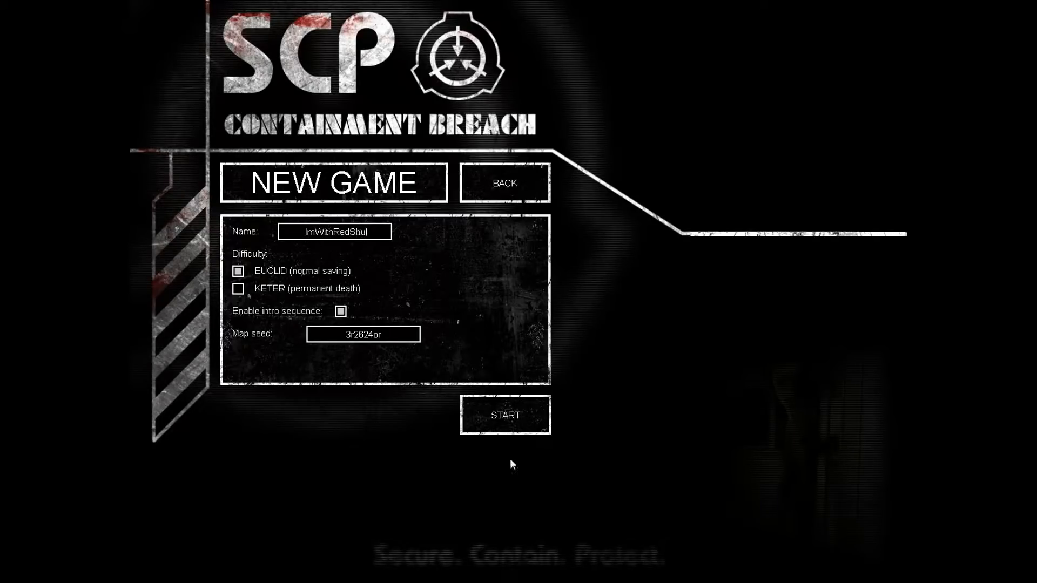
key("BackSpace")
type("irt")
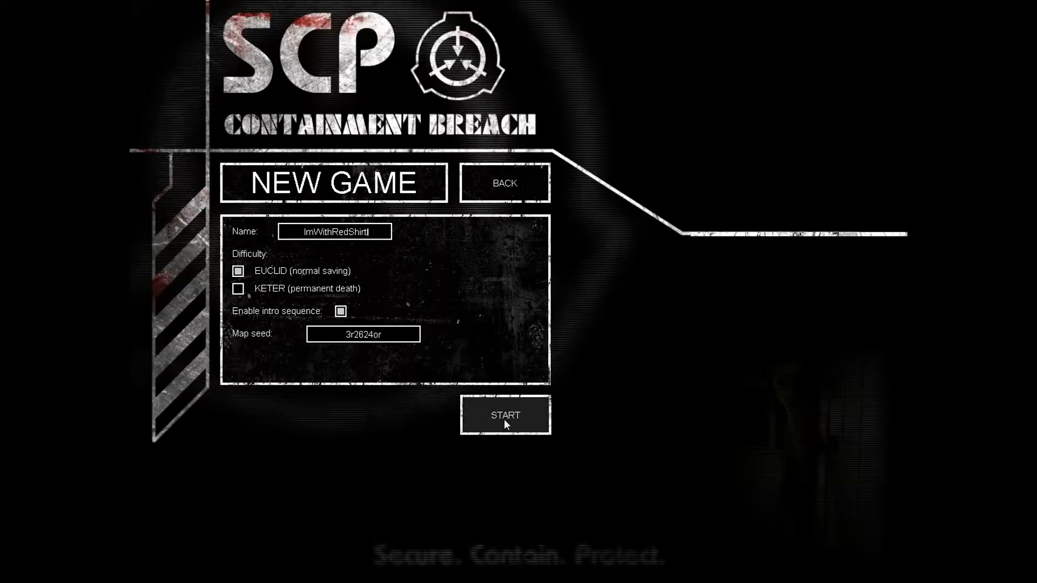
left_click(504, 414)
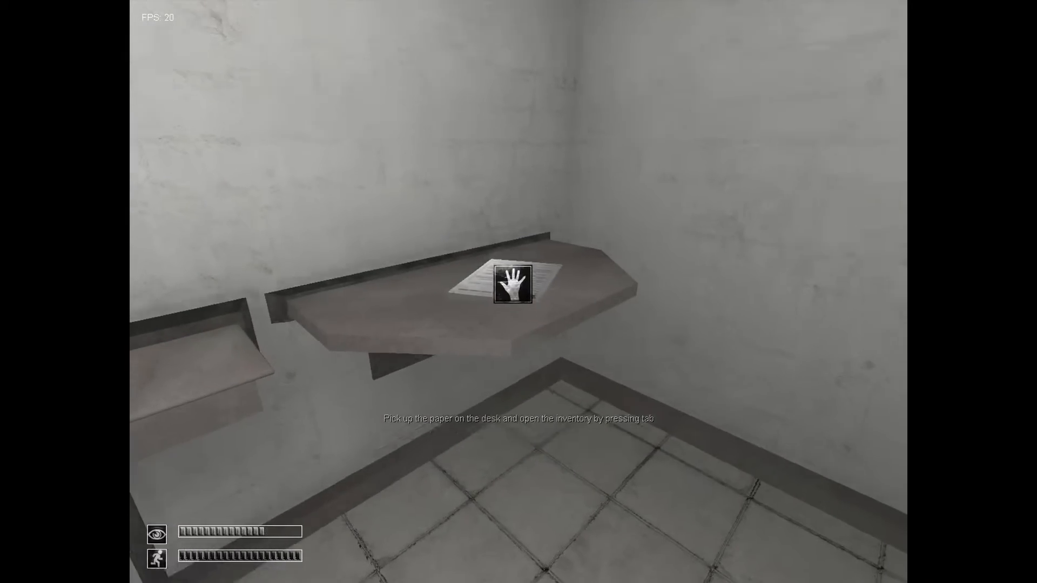
mouse_move(518, 292)
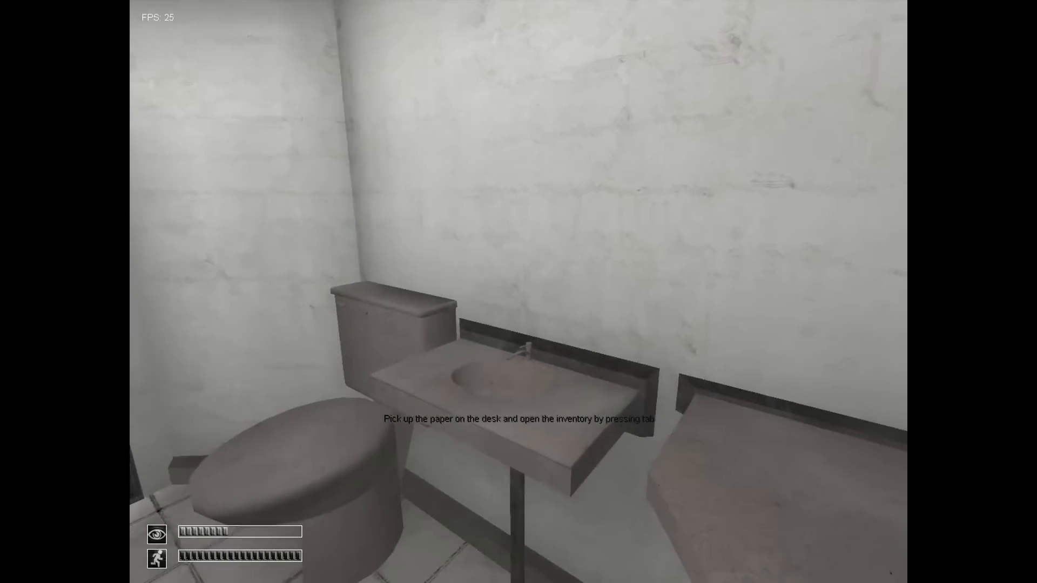
Step: Check the Class D Orientation Leaflet in the inventory
key("tab")
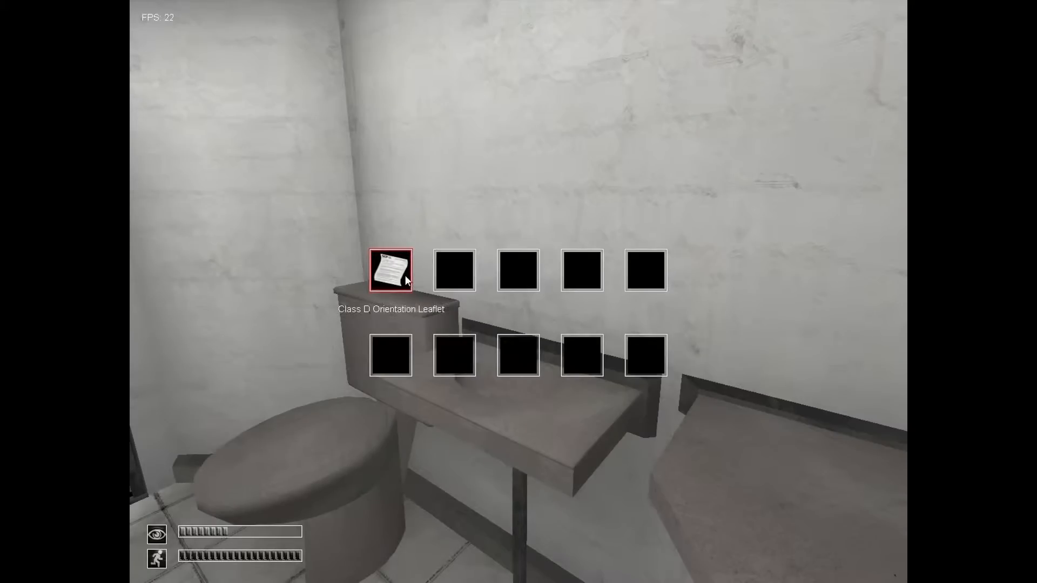
mouse_move(520, 296)
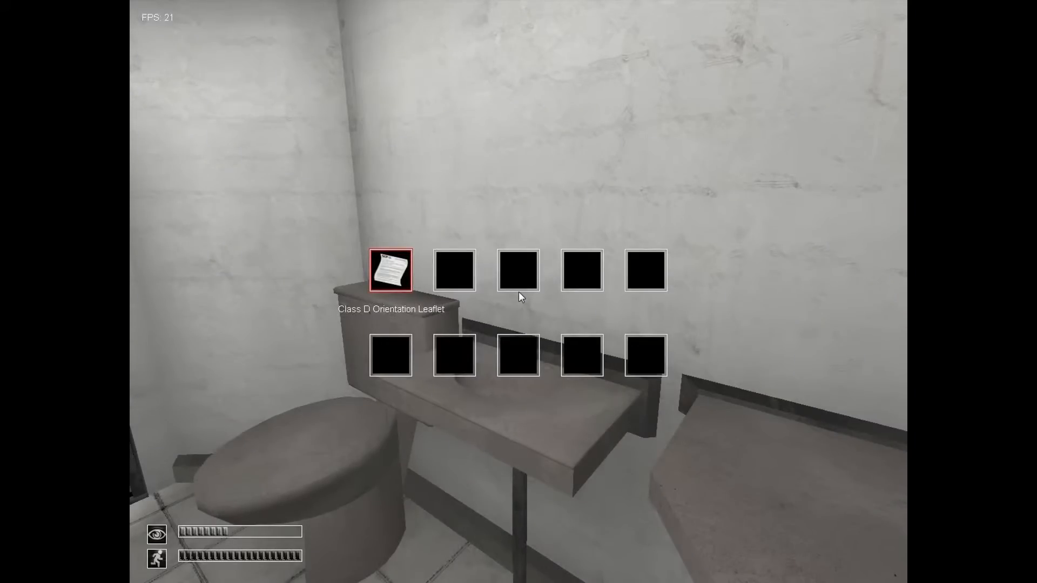
left_click(390, 269)
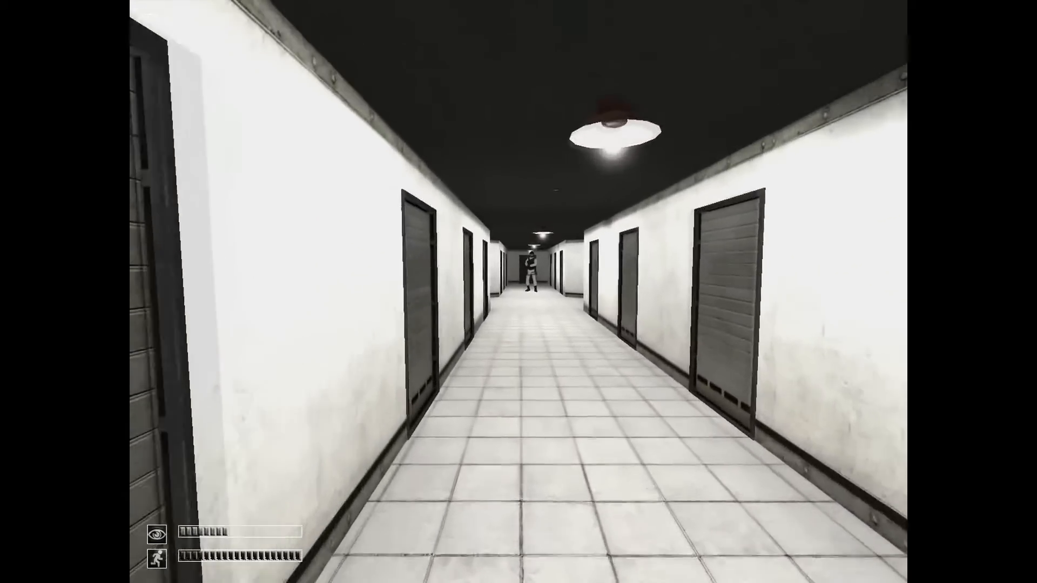
Step: Walk down the corridor, through the tunnel and across the catwalk to the chamber
key("w")
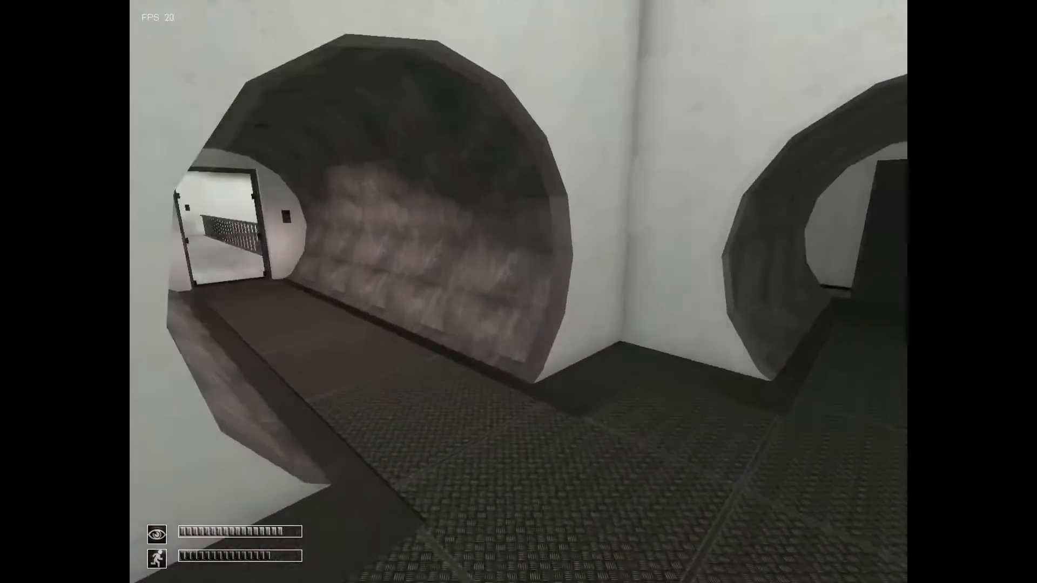
key("w")
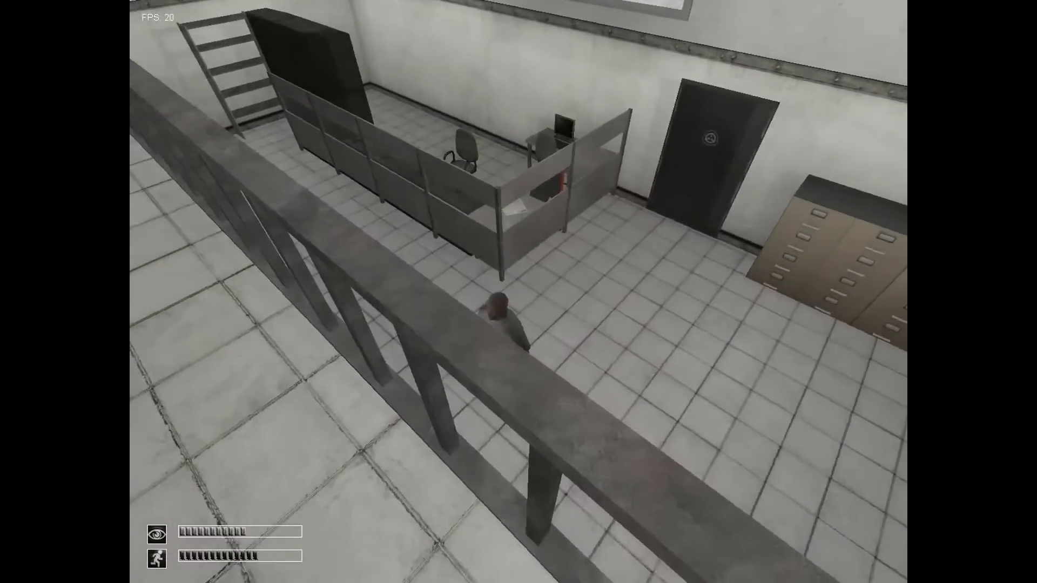
mouse_move(519, 292)
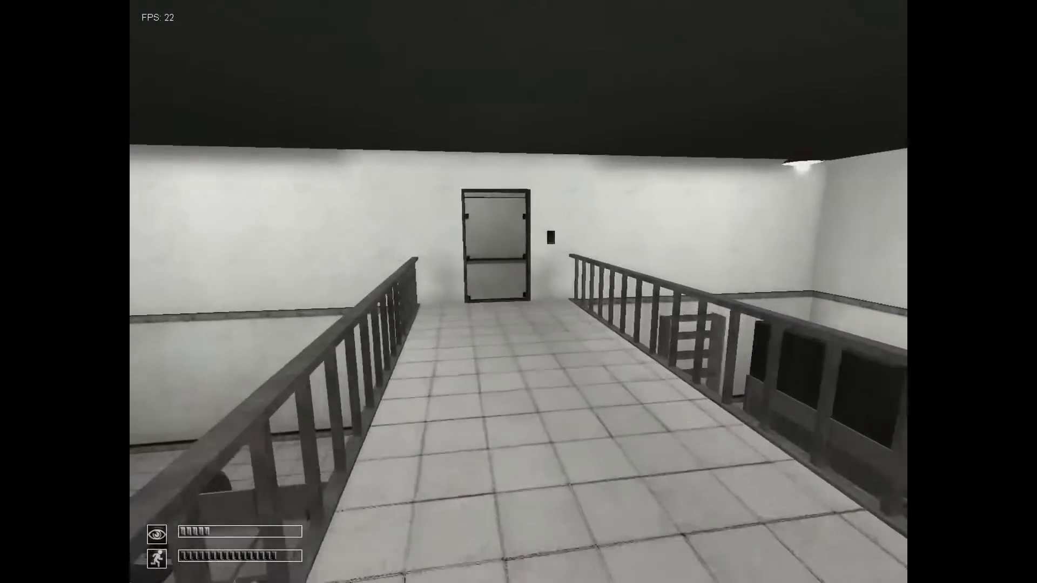
key("w")
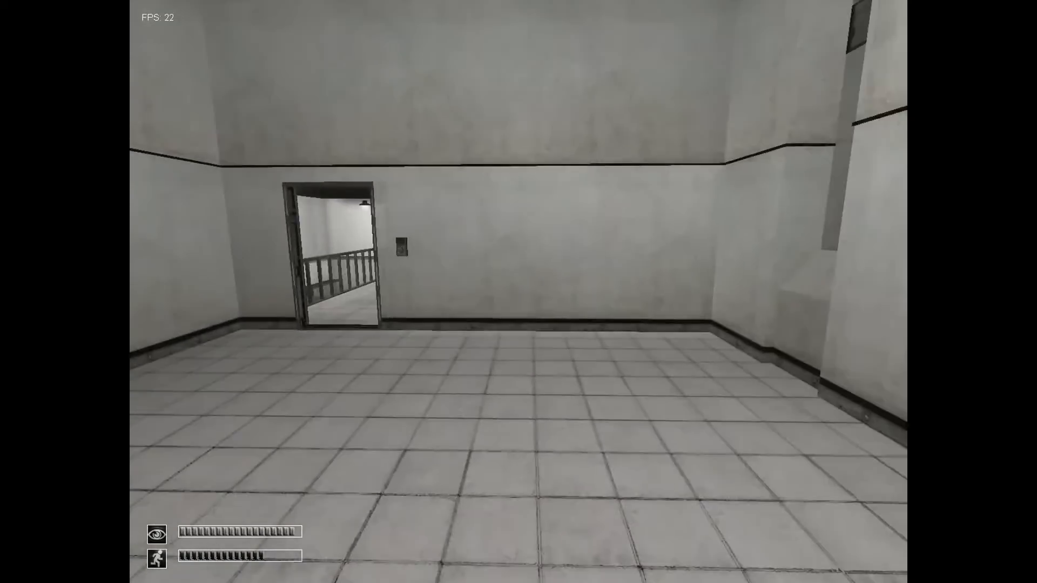
mouse_move(518, 291)
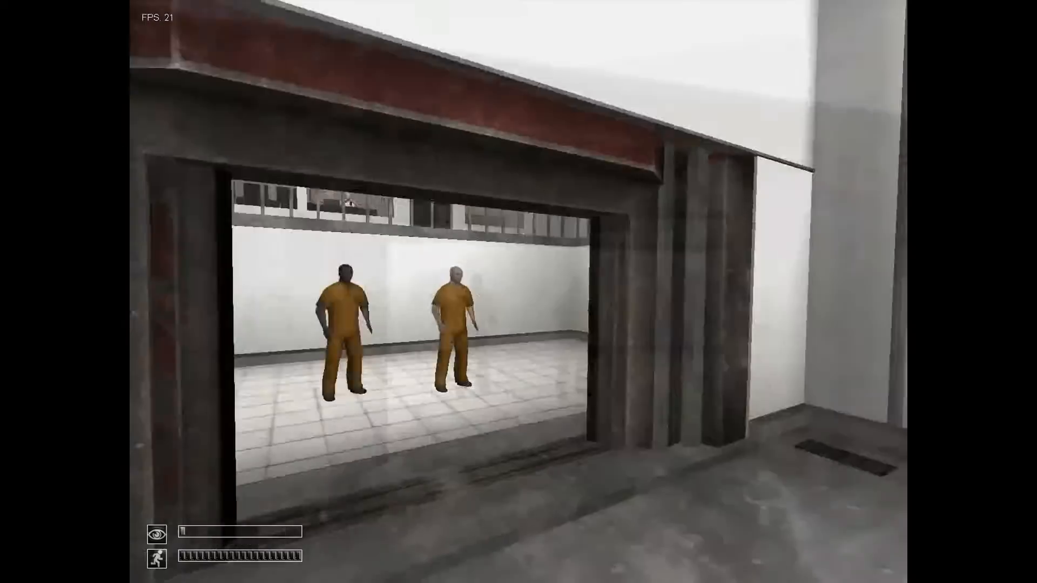
mouse_move(518, 291)
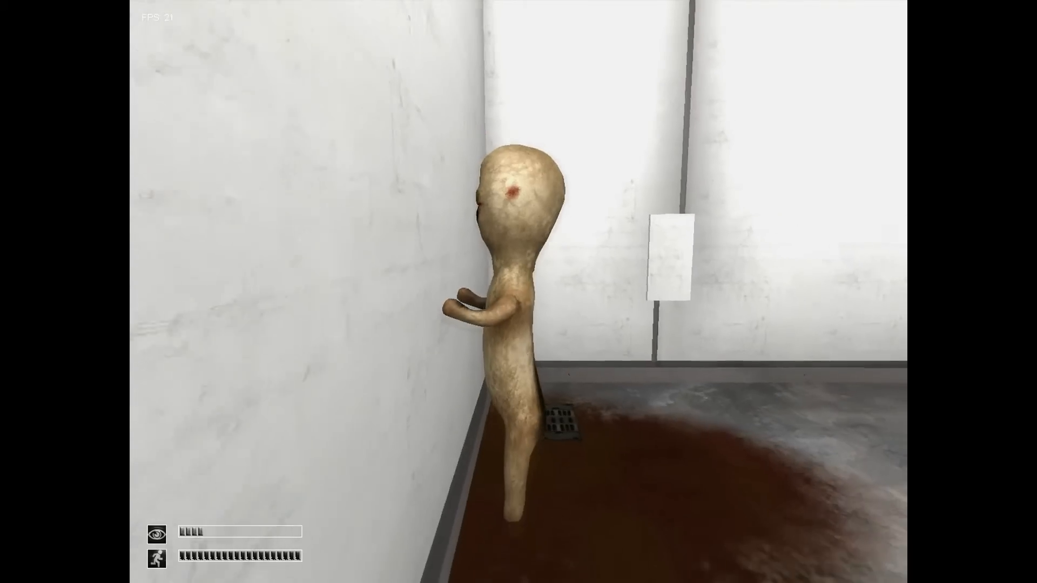
mouse_move(518, 291)
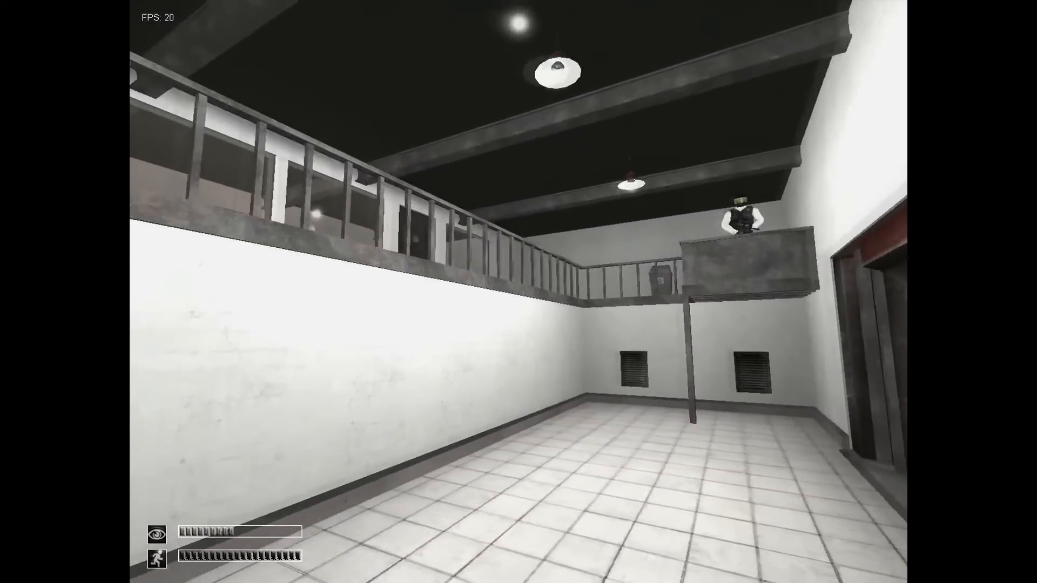
mouse_move(518, 292)
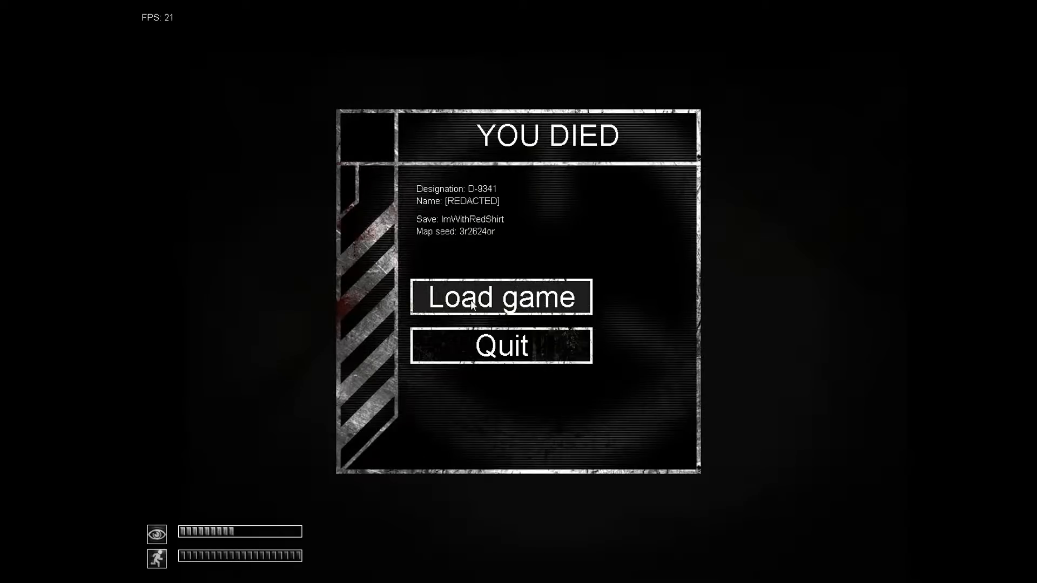
Step: Load the saved game from the YOU DIED screen
left_click(501, 296)
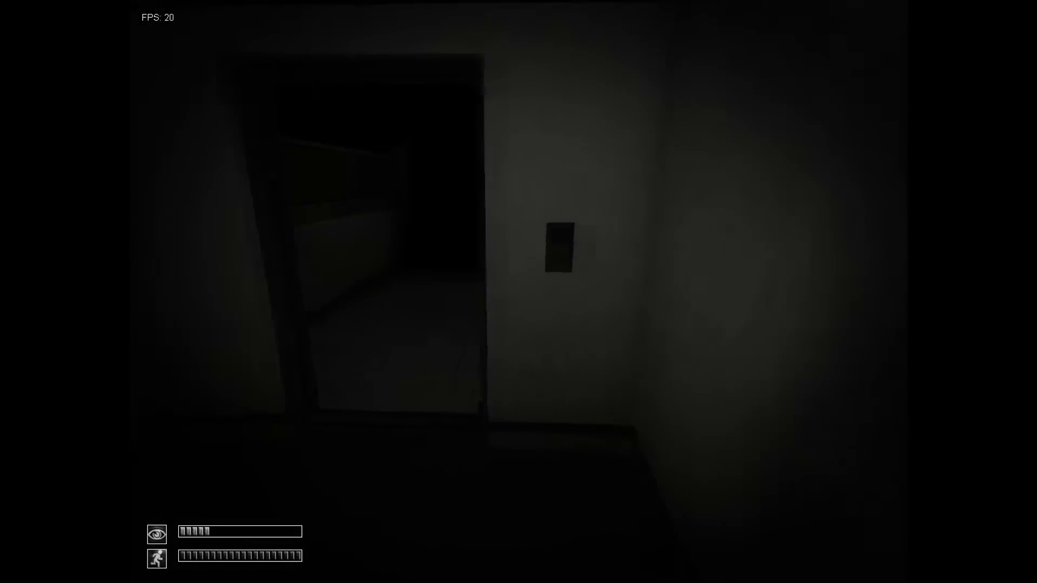
mouse_move(518, 292)
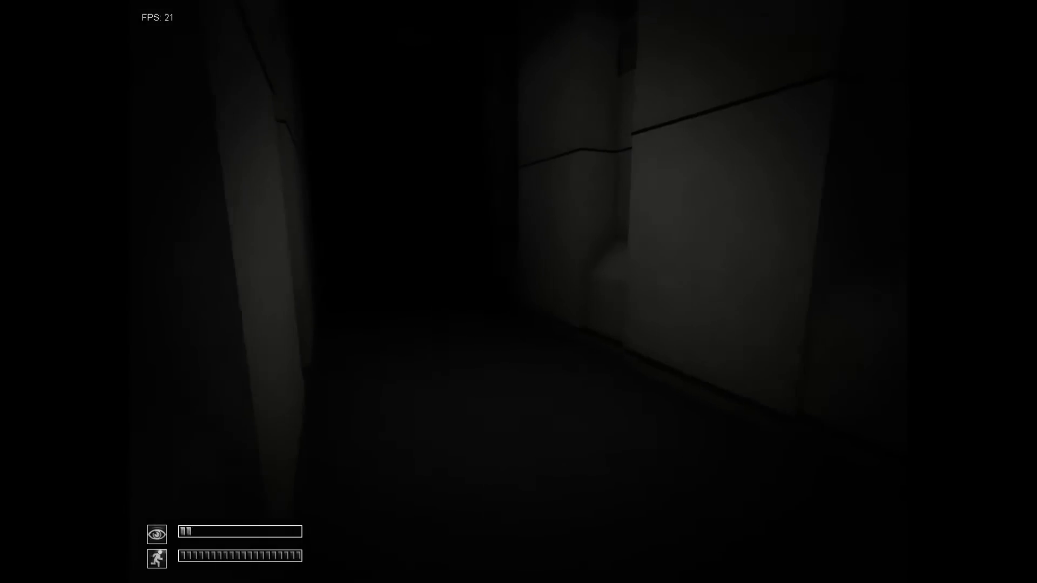
mouse_move(518, 292)
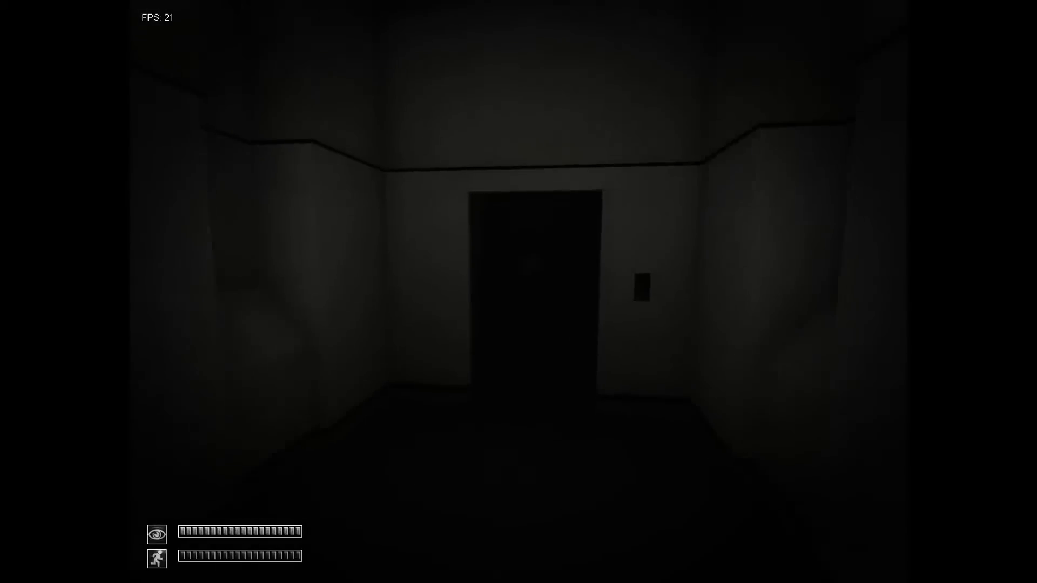
Step: Walk through the dark rooms and the opening door into the striped corridor
key("w")
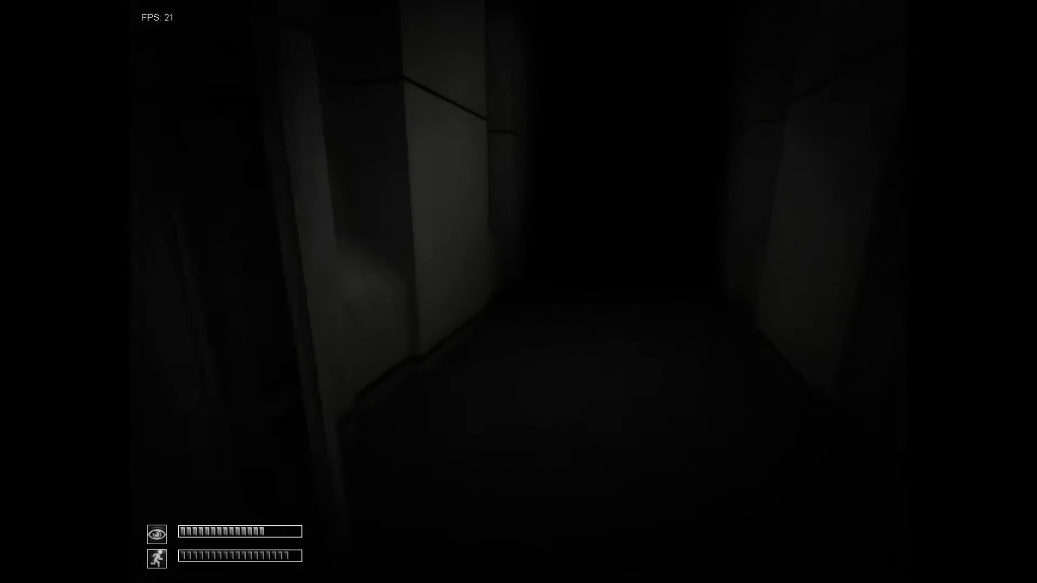
key("w")
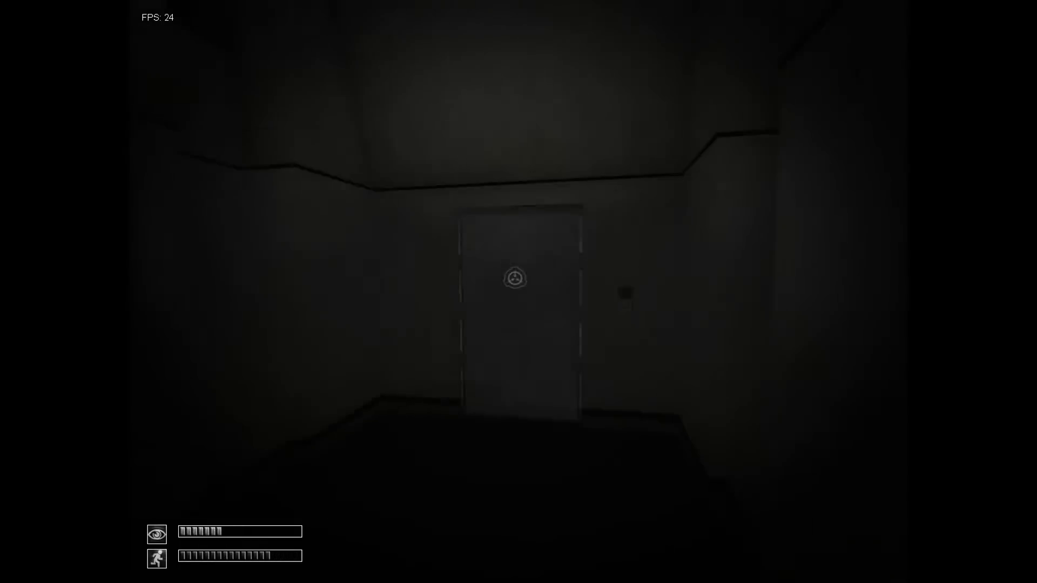
key("w")
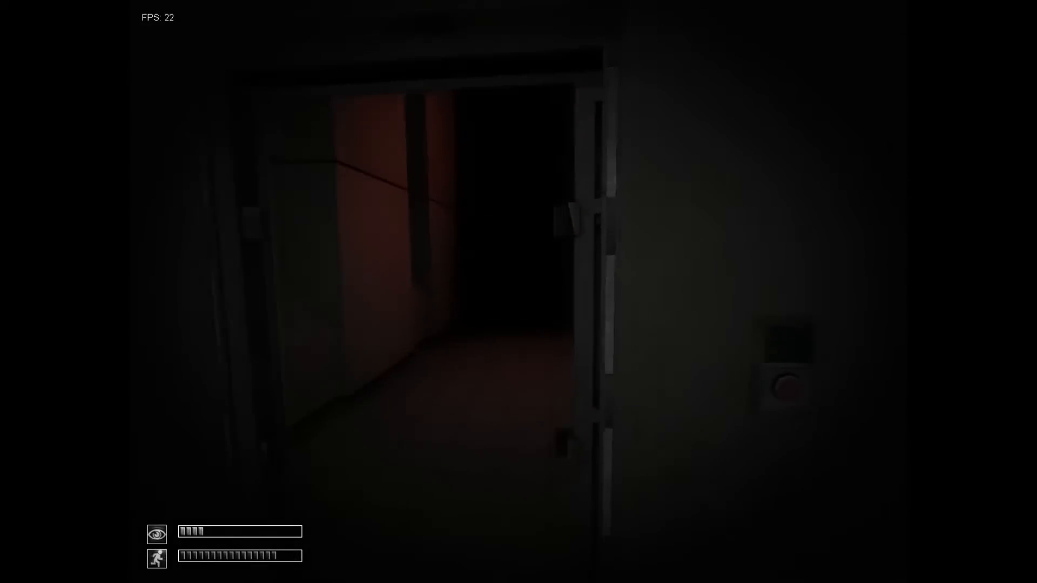
mouse_move(518, 292)
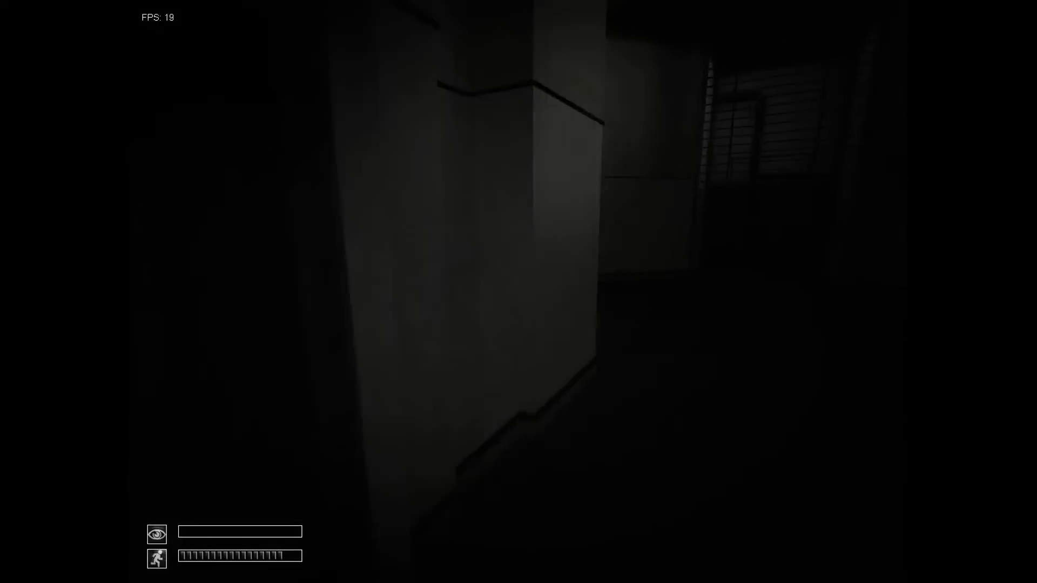
mouse_move(518, 291)
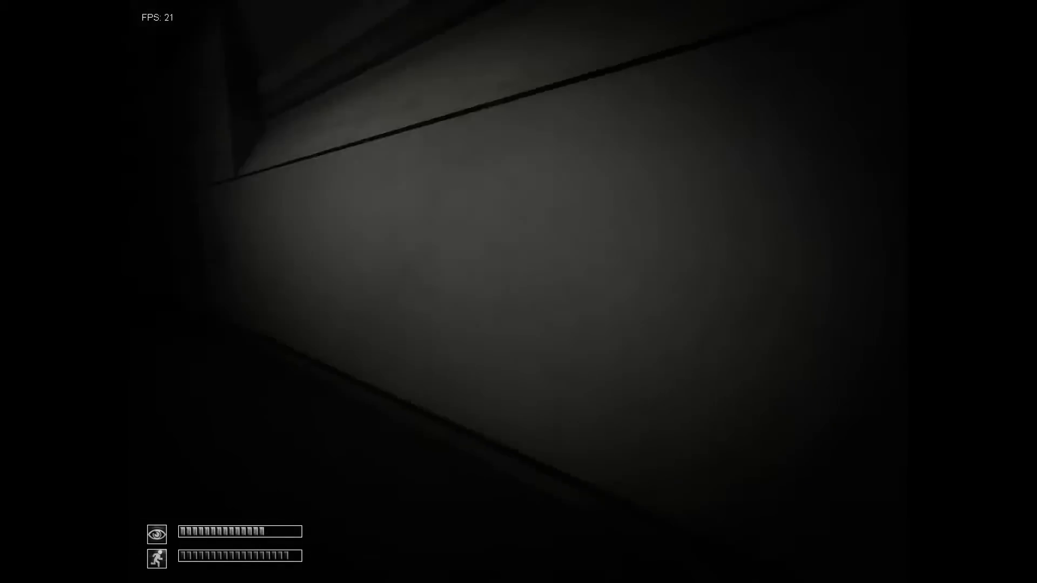
mouse_move(519, 292)
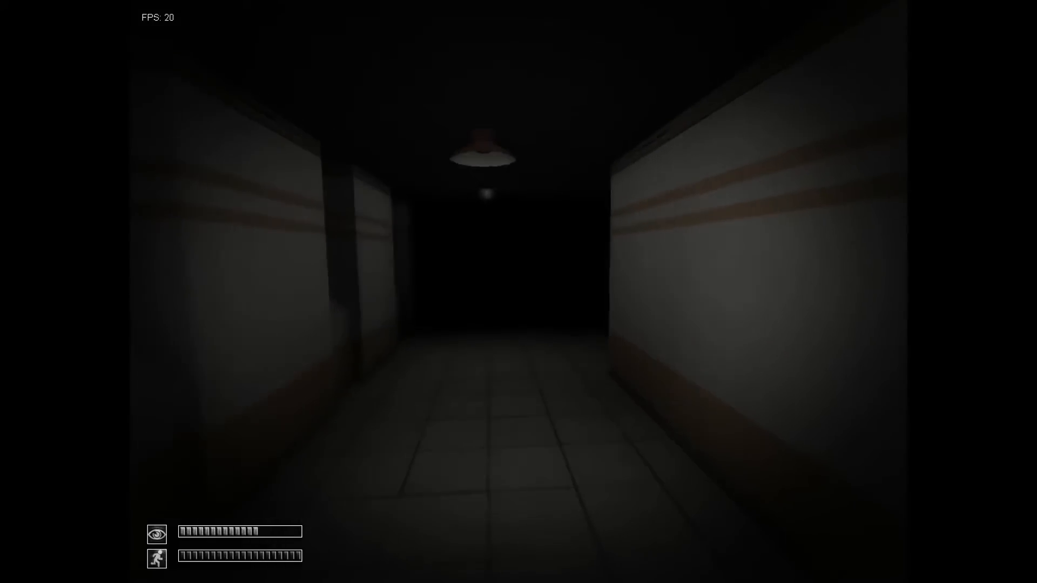
Step: Follow the striped corridor and cross the red-lit room to the door button panel
key("w")
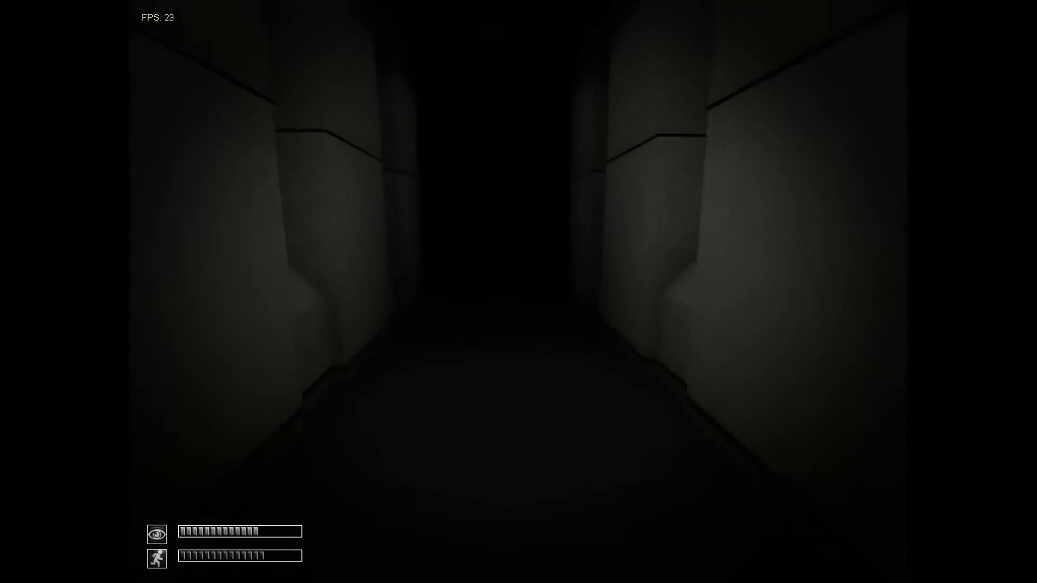
key("w")
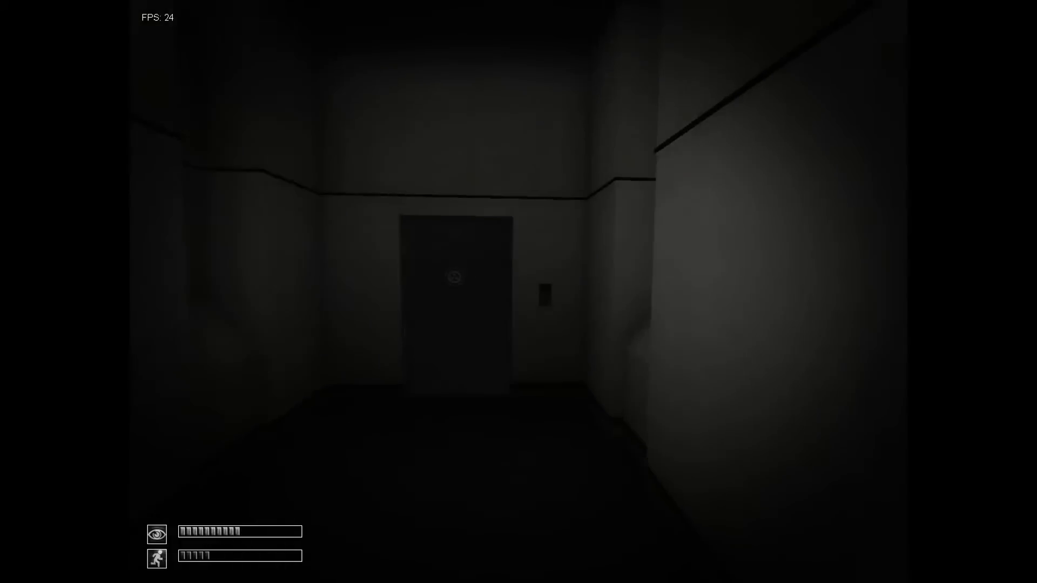
key("w")
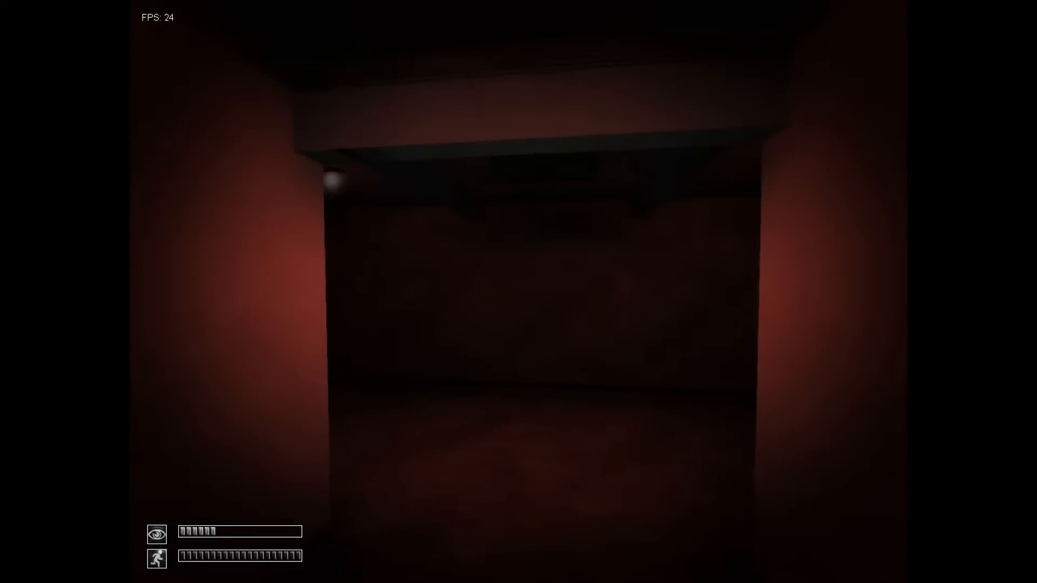
key("w")
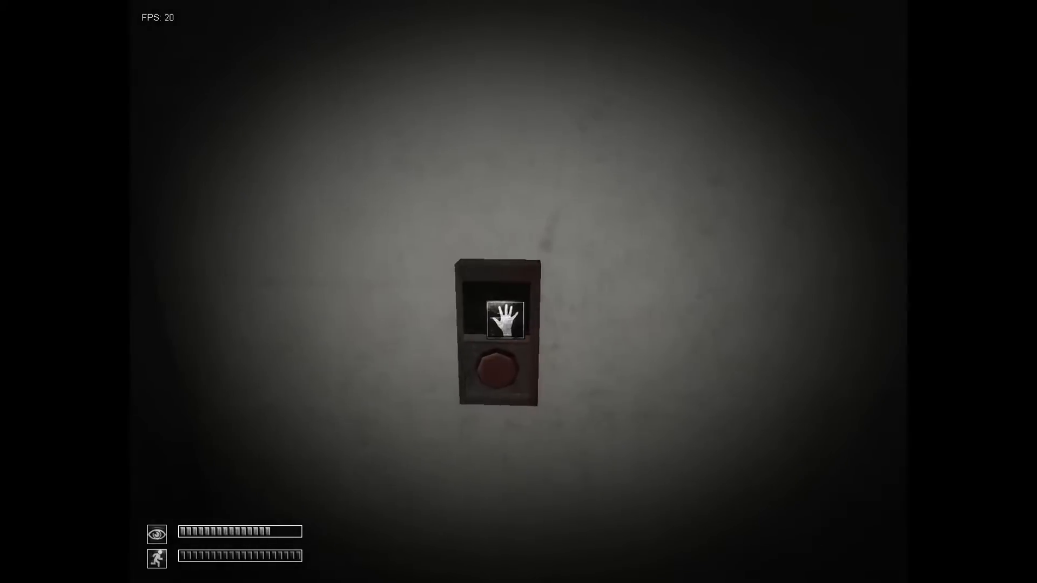
Step: Open the door with its button panel
left_click(500, 370)
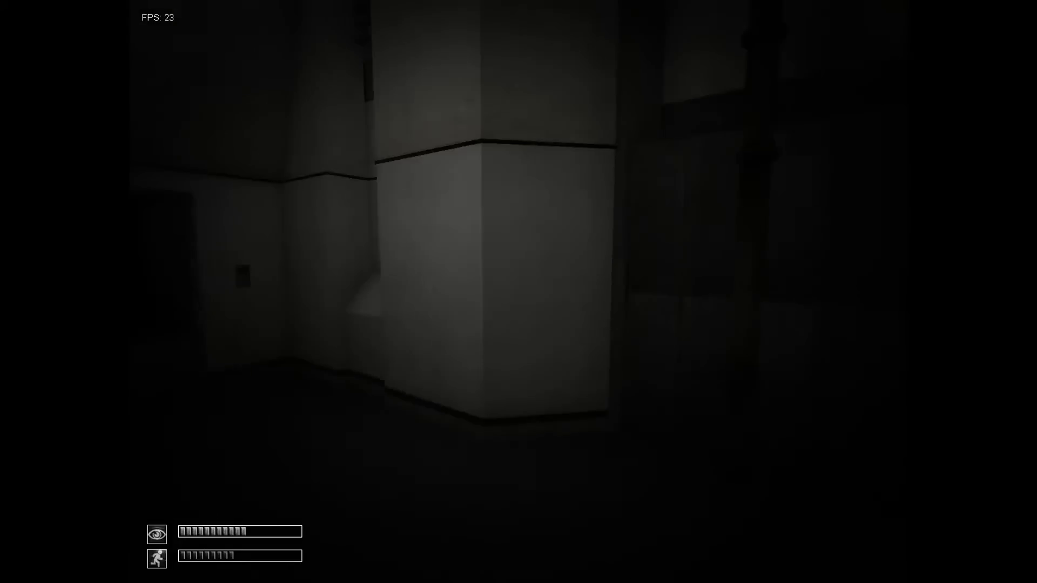
mouse_move(519, 292)
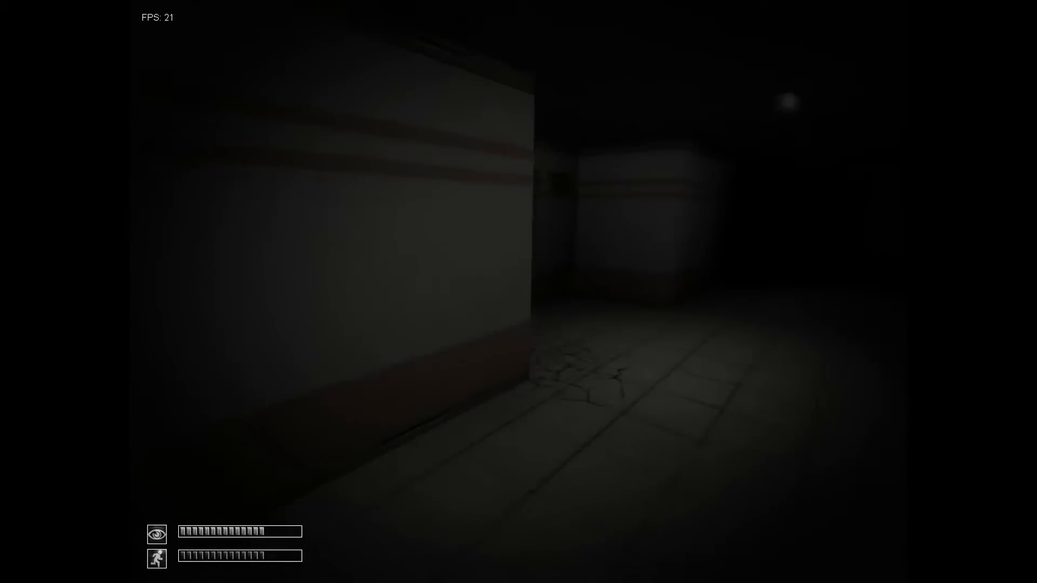
mouse_move(519, 292)
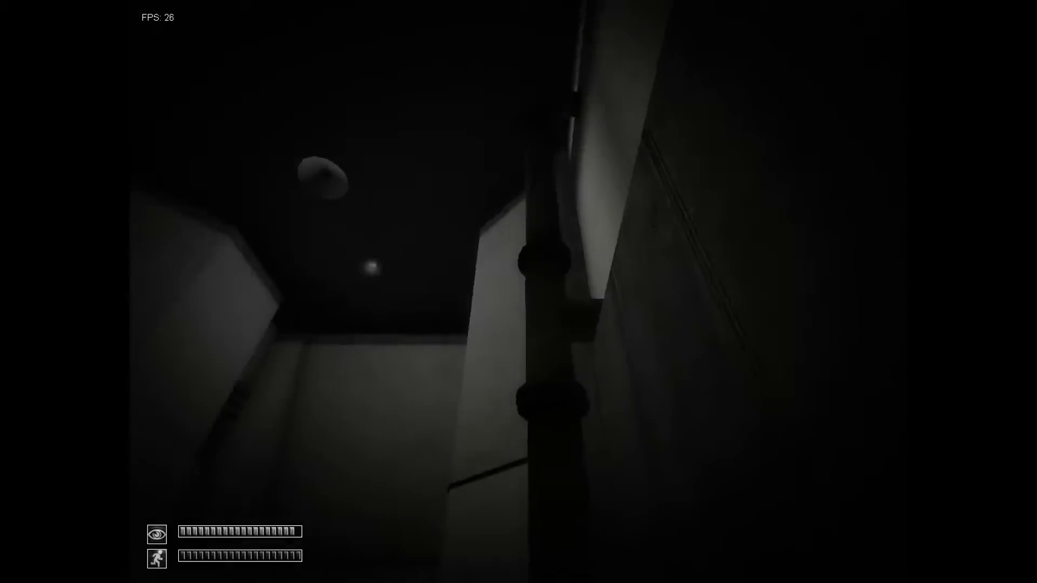
mouse_move(519, 291)
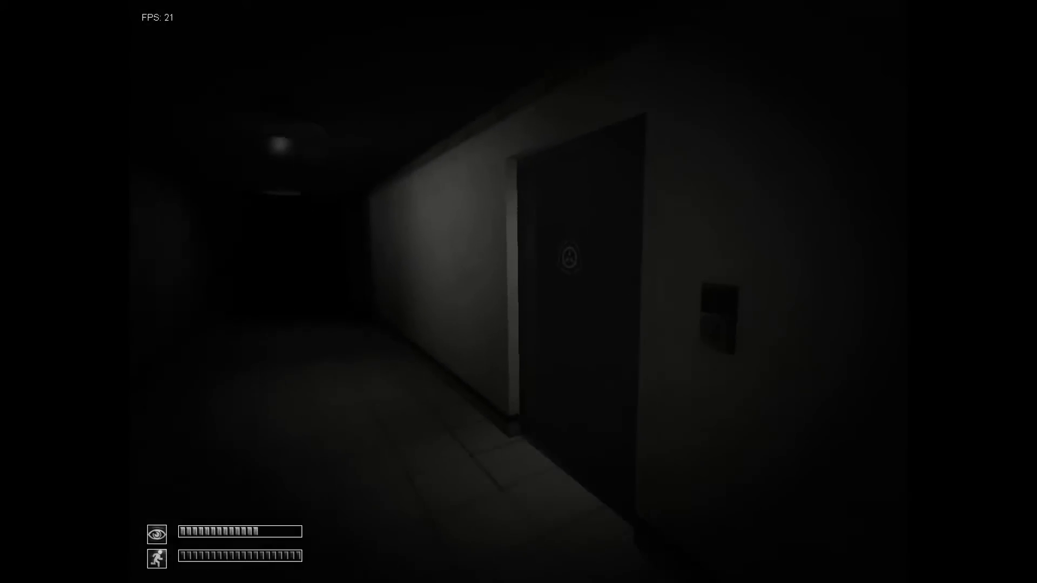
Step: Walk past the door and along the striped corridor to the far dark doorway
key("w")
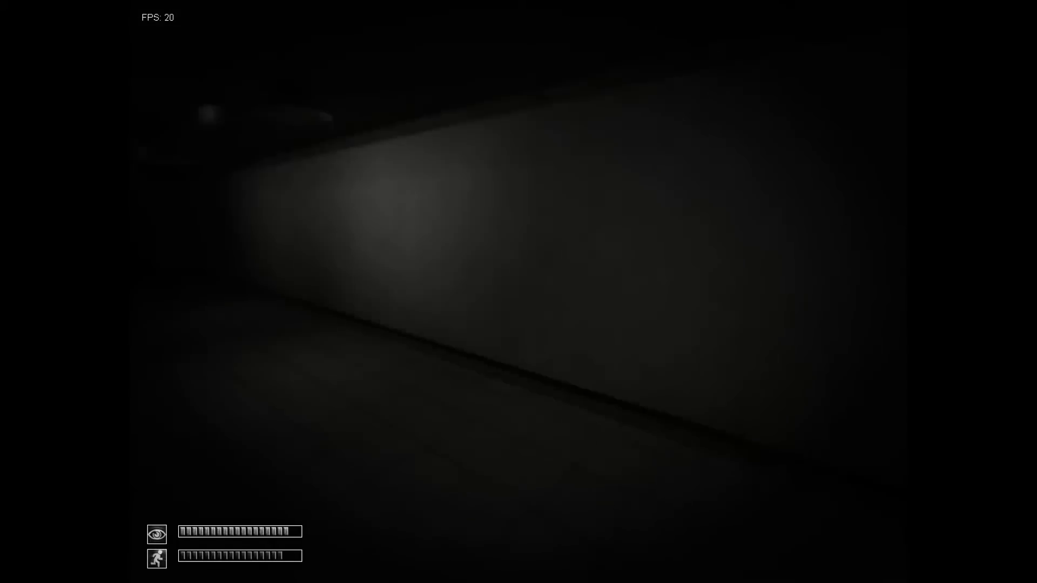
mouse_move(519, 291)
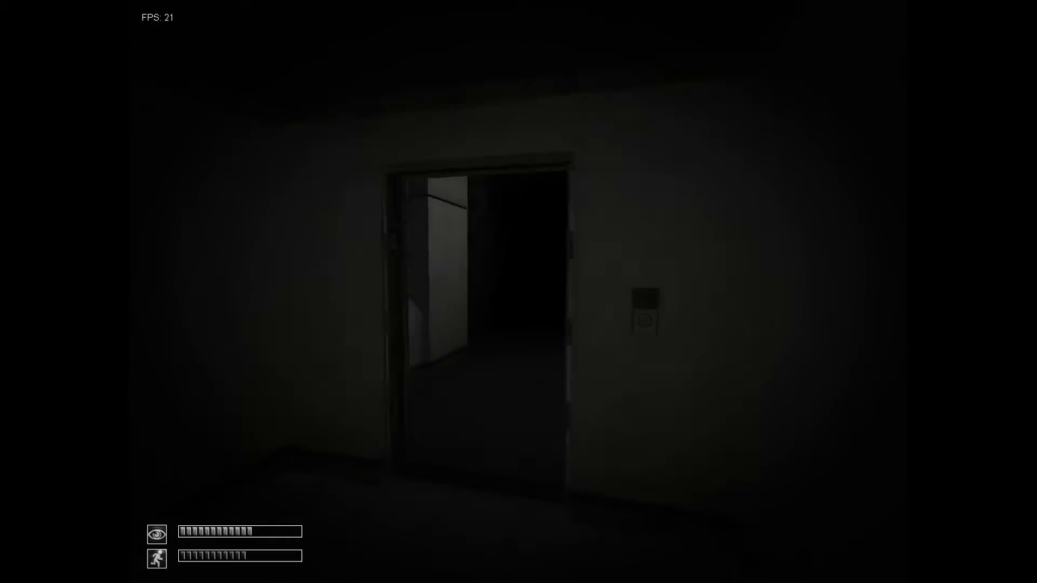
key("w")
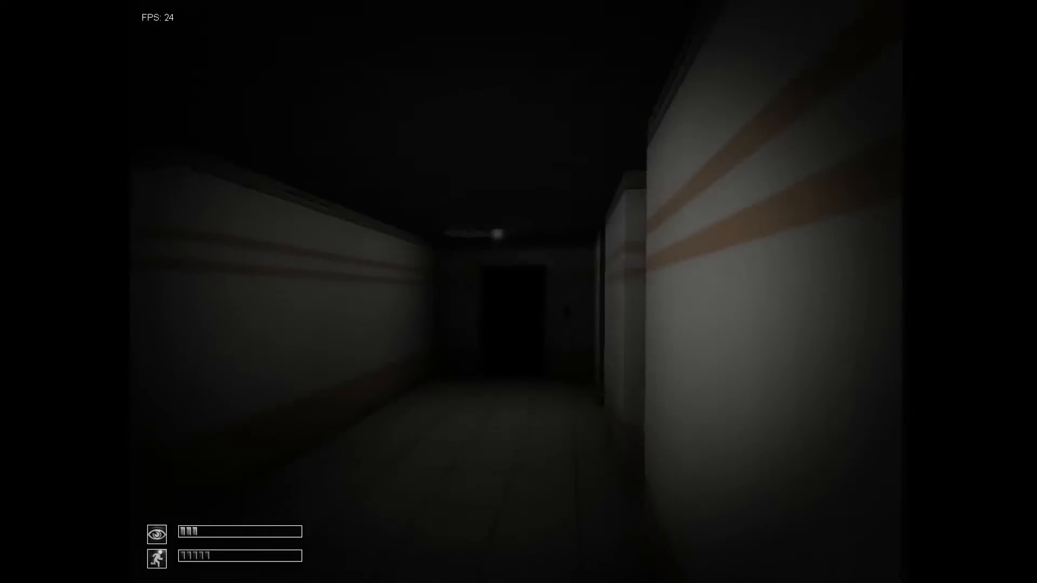
key("w")
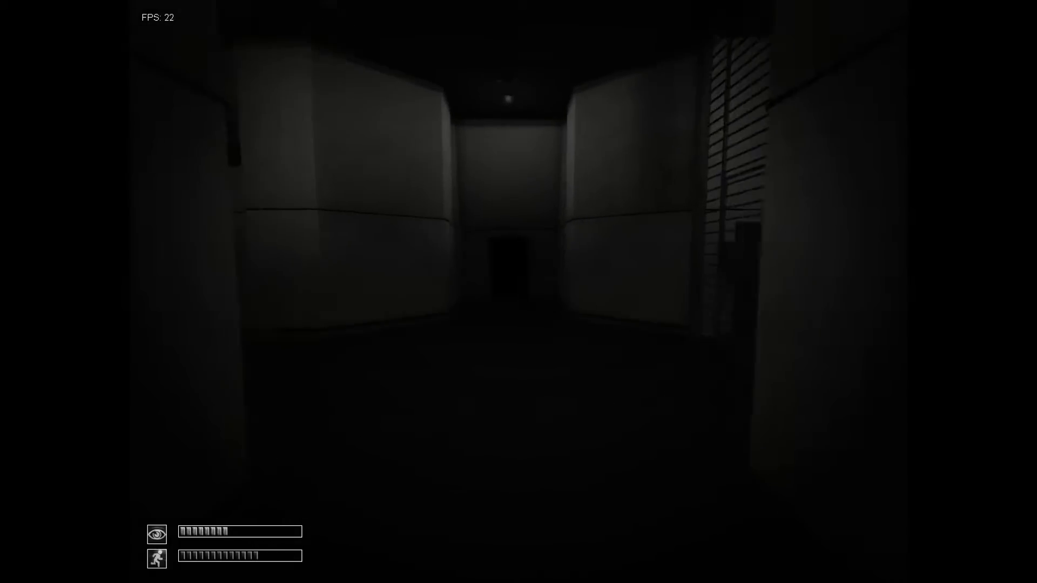
key("w")
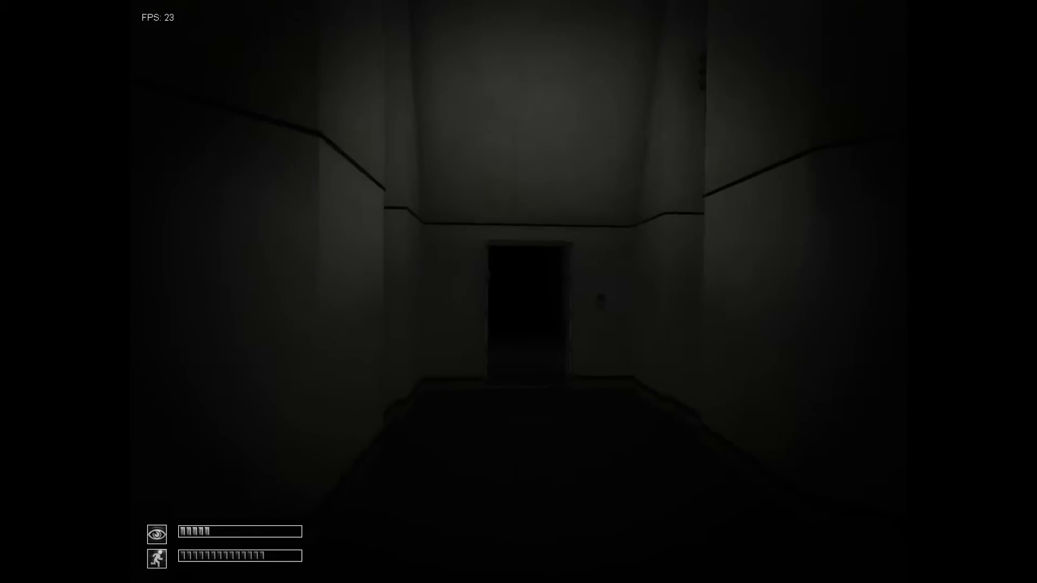
Step: Continue through the dark doorway toward the shelving room
key("w")
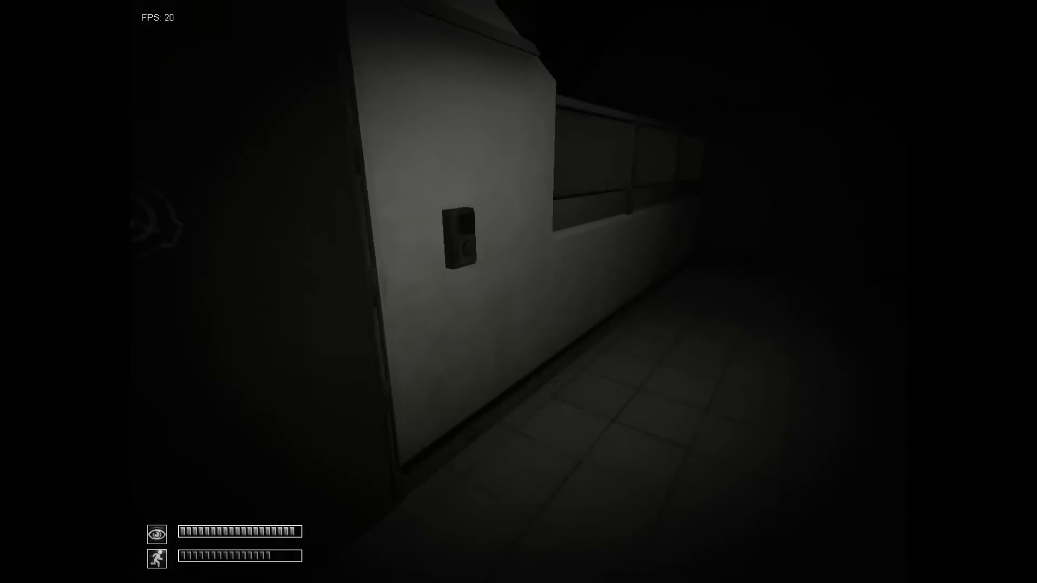
mouse_move(519, 292)
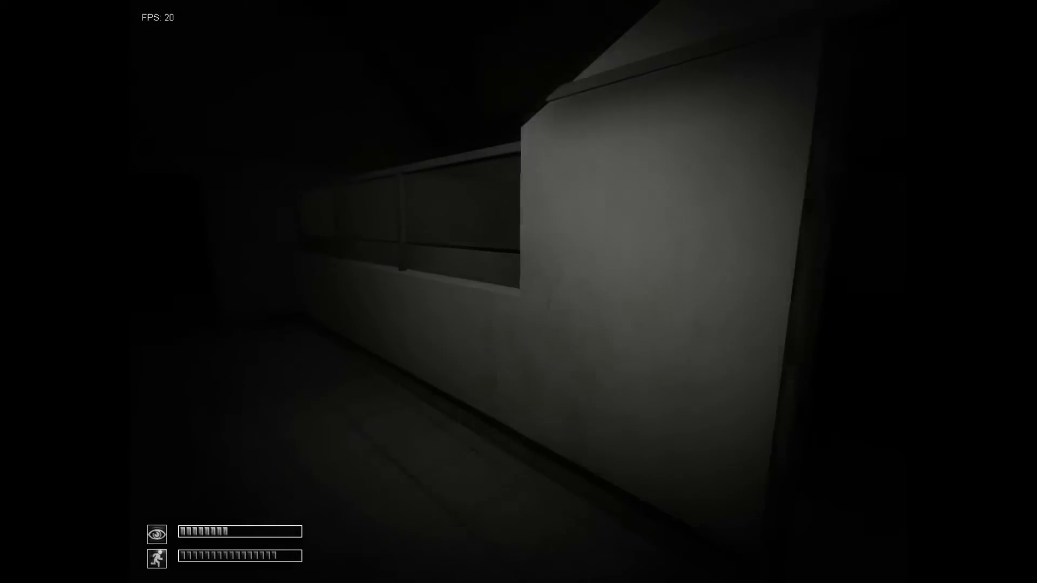
mouse_move(518, 292)
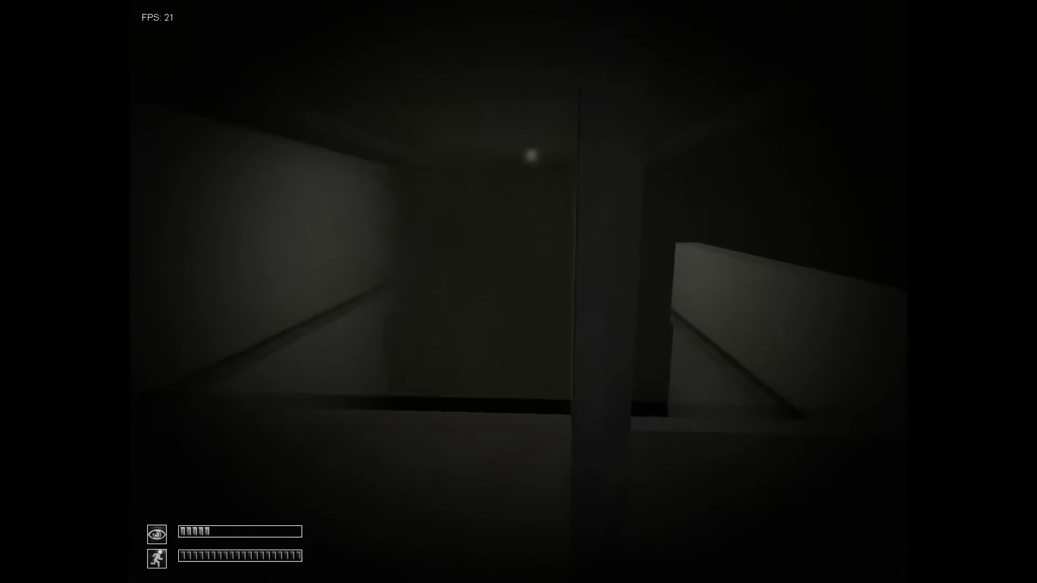
mouse_move(518, 292)
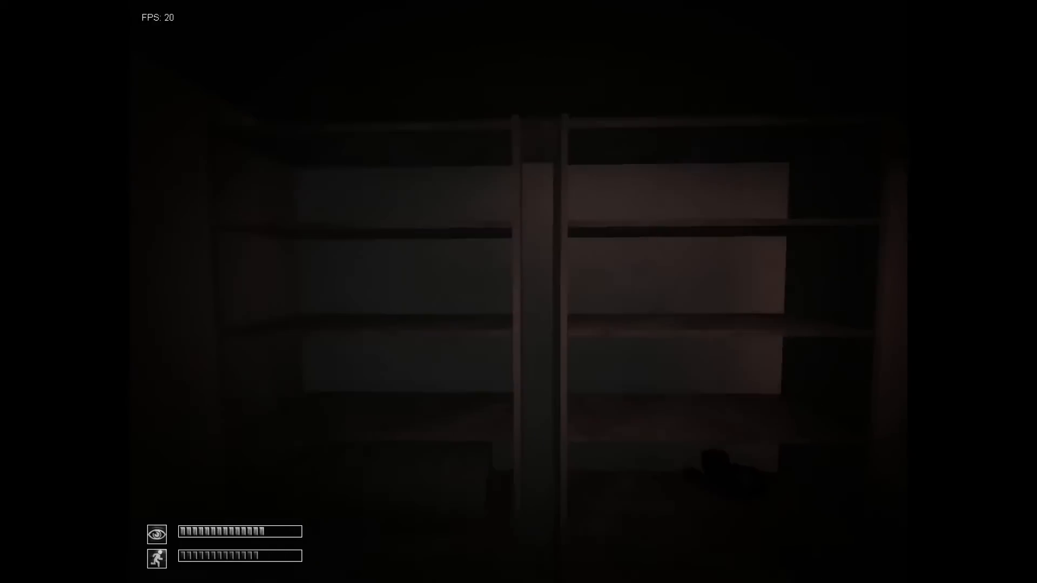
mouse_move(519, 291)
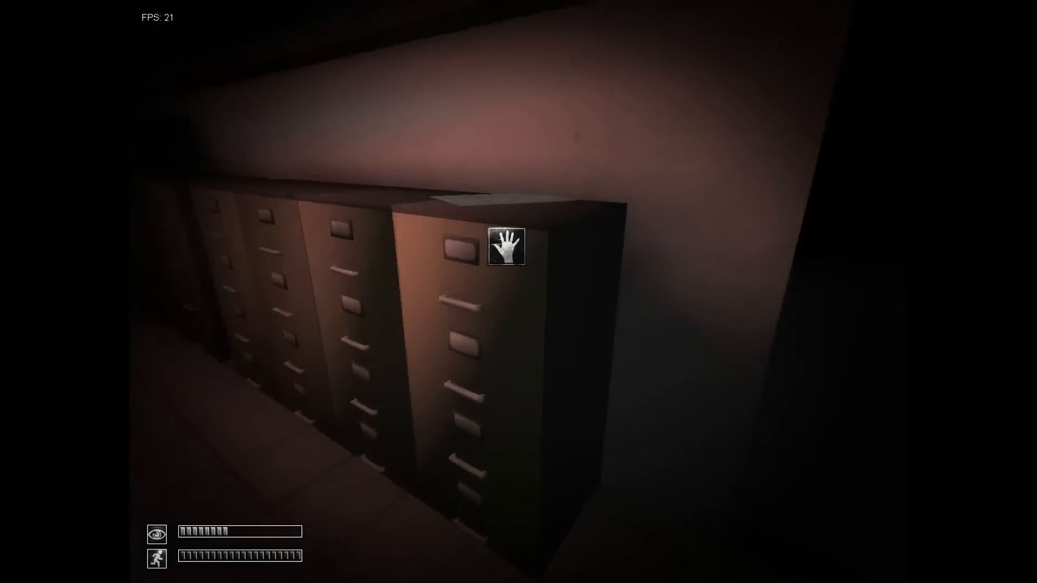
Step: Take Document SCP-173 from the filing cabinet and inspect it in the inventory
left_click(505, 248)
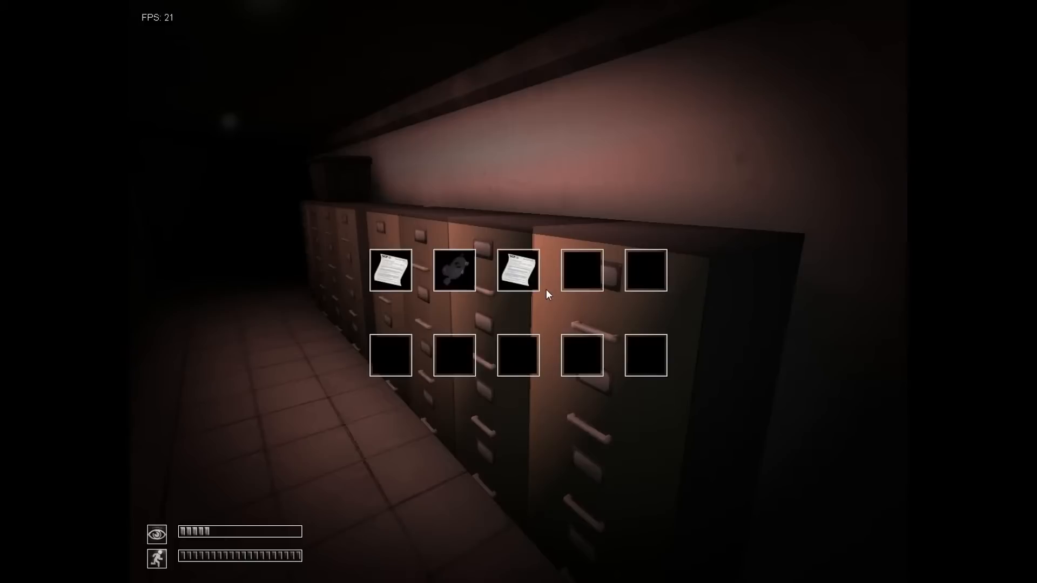
mouse_move(517, 270)
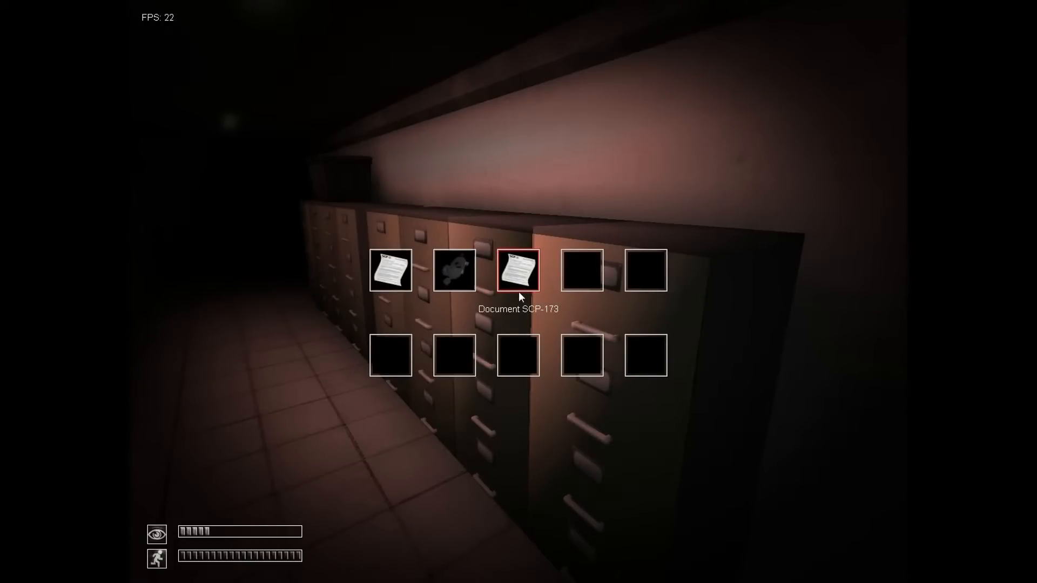
left_click(517, 269)
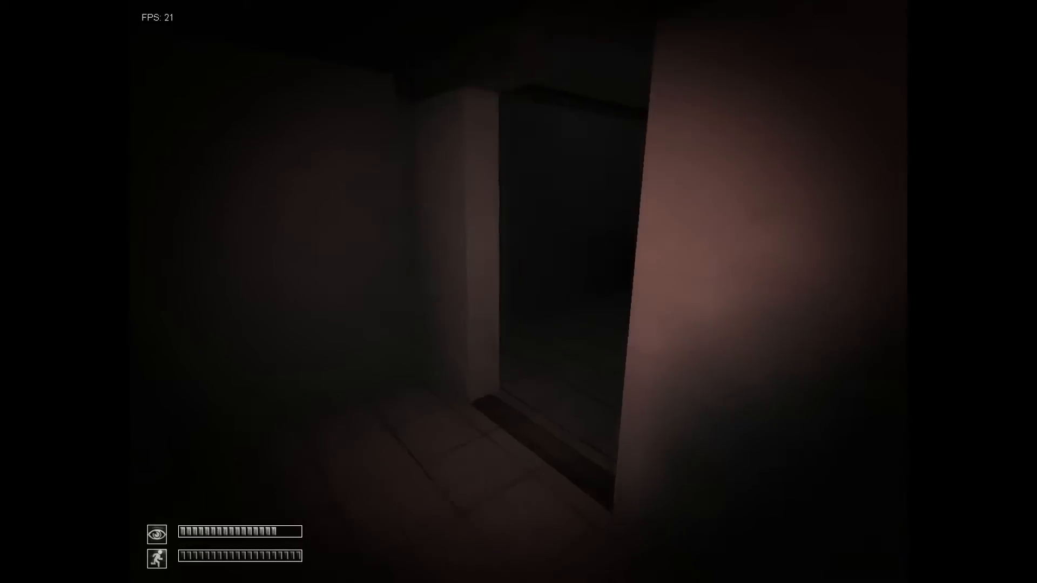
mouse_move(518, 292)
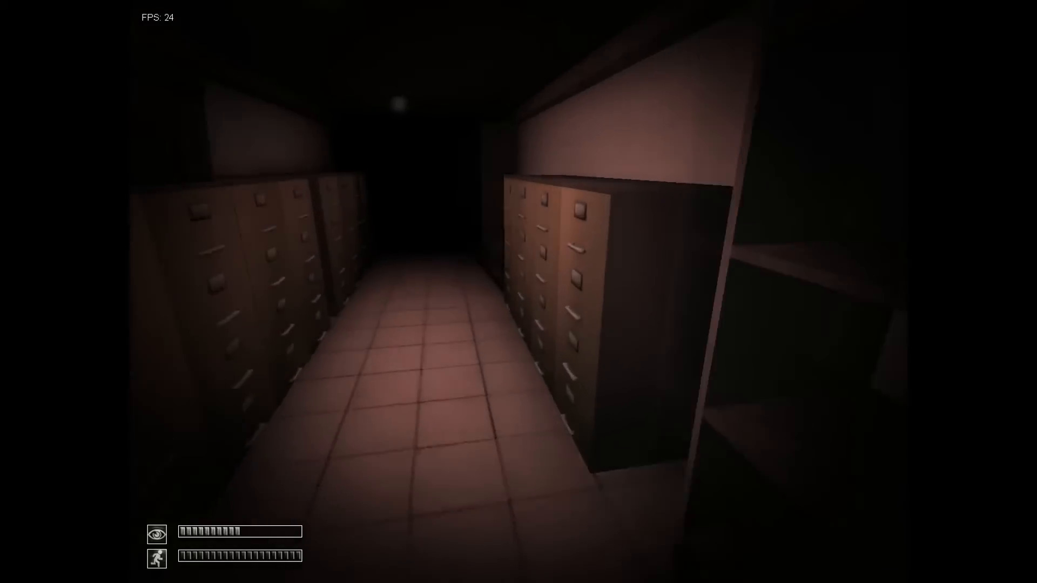
mouse_move(519, 292)
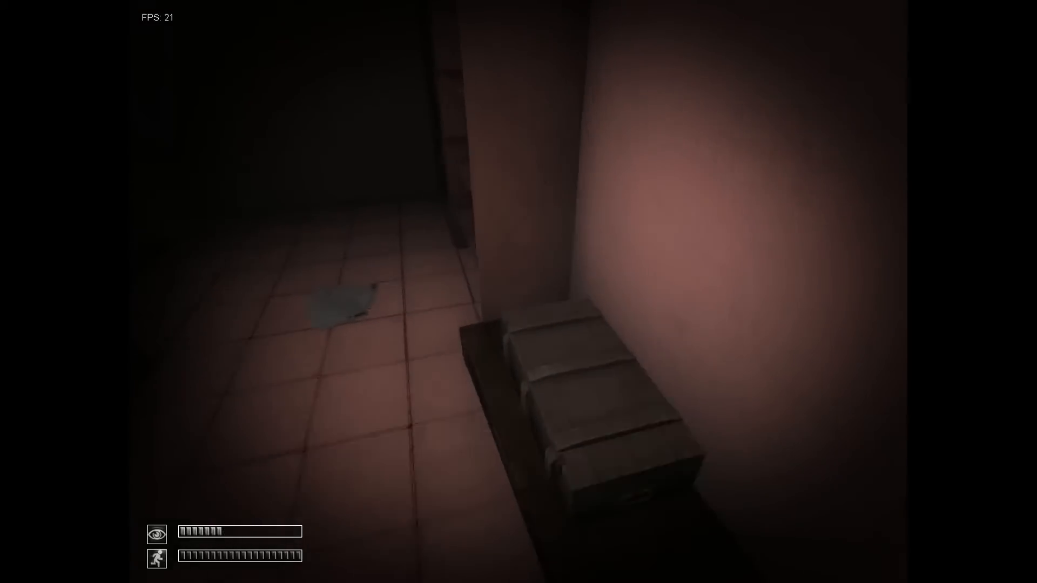
mouse_move(518, 292)
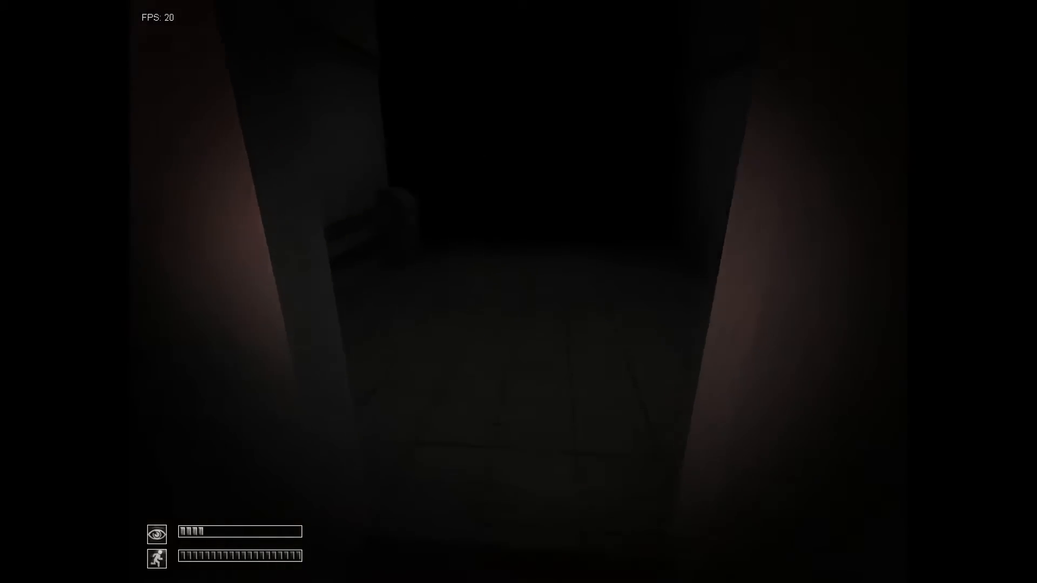
mouse_move(519, 291)
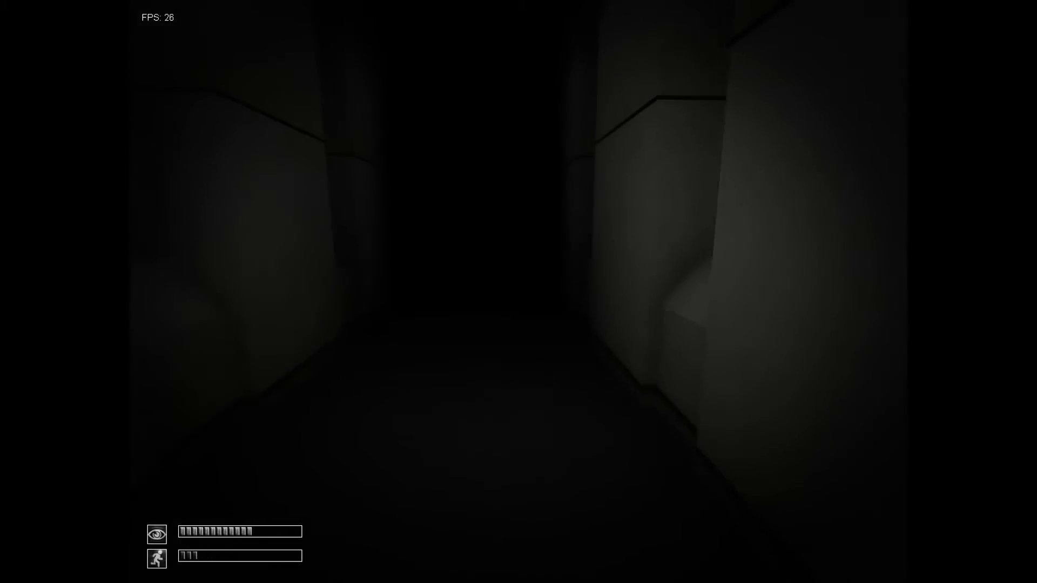
Step: Walk the grey corridor, try the keycard-locked door by the SCP-012 sign, and reach the junction
key("w")
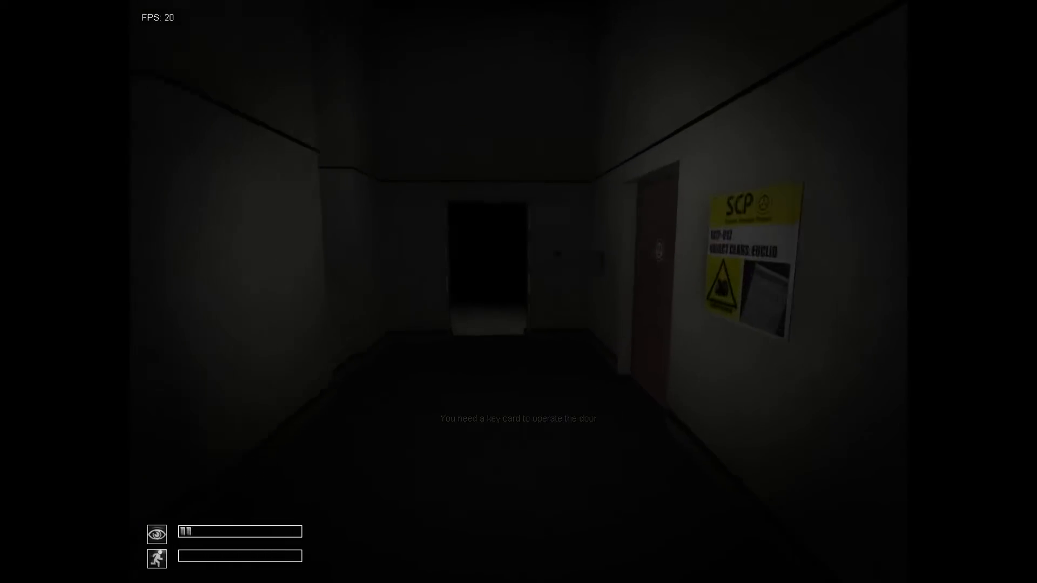
key("w")
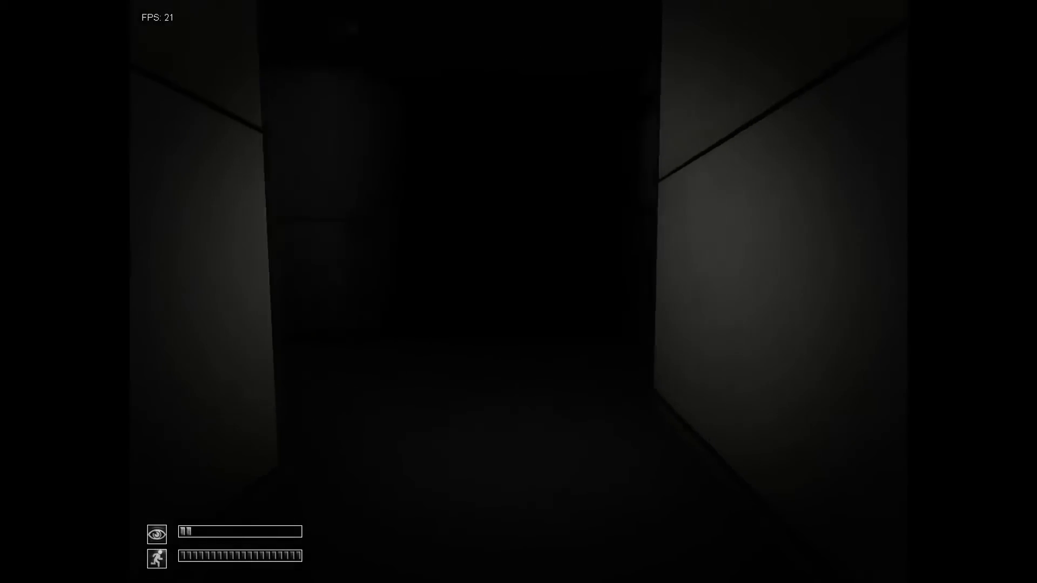
key("w")
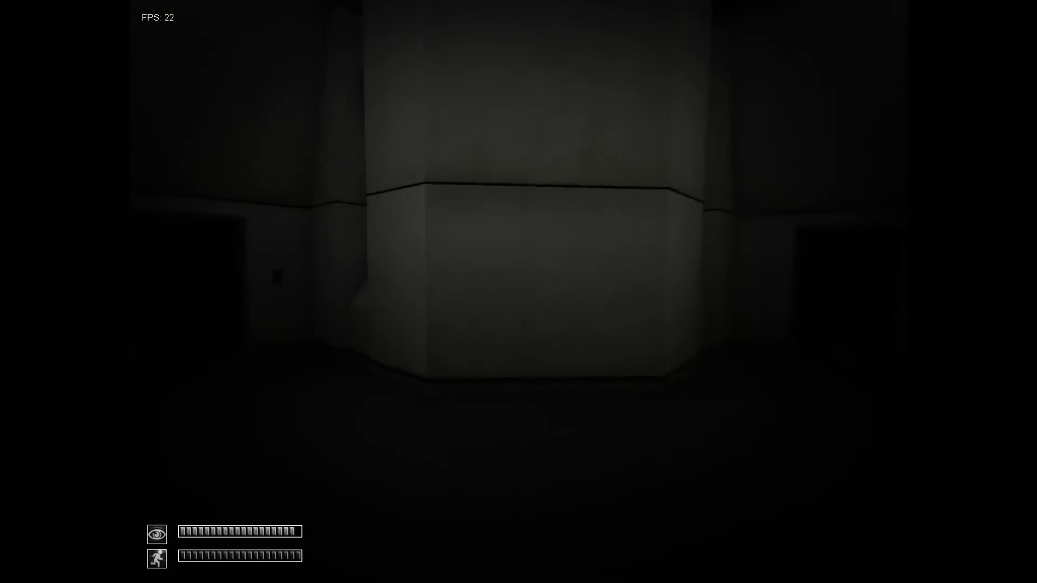
key("w")
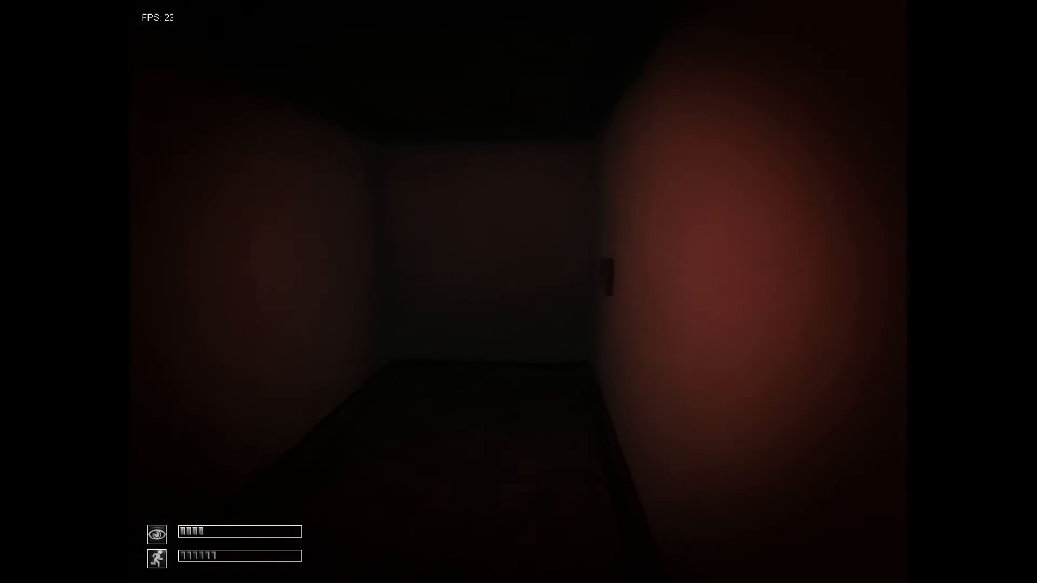
mouse_move(519, 291)
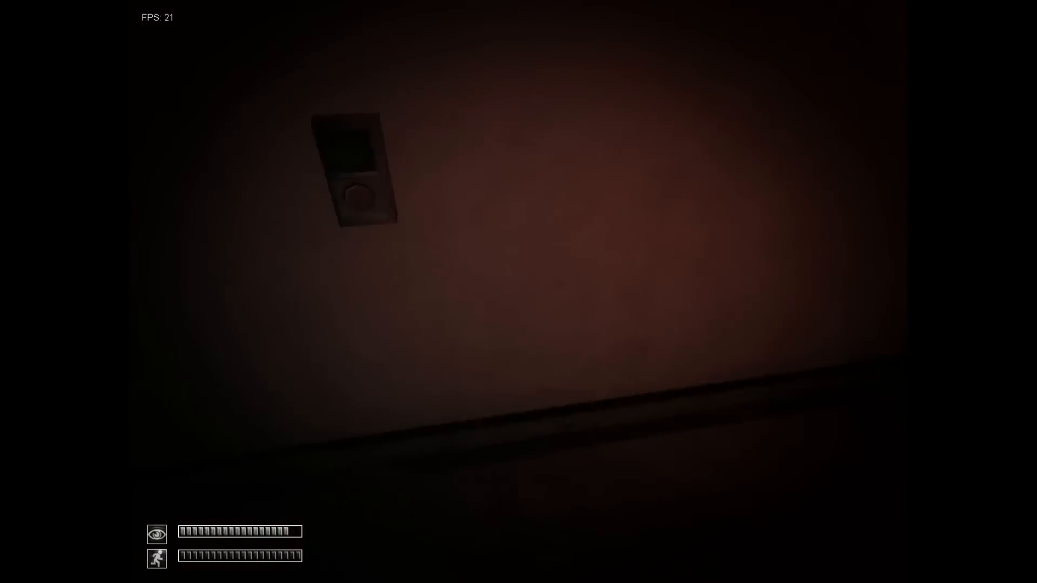
mouse_move(518, 292)
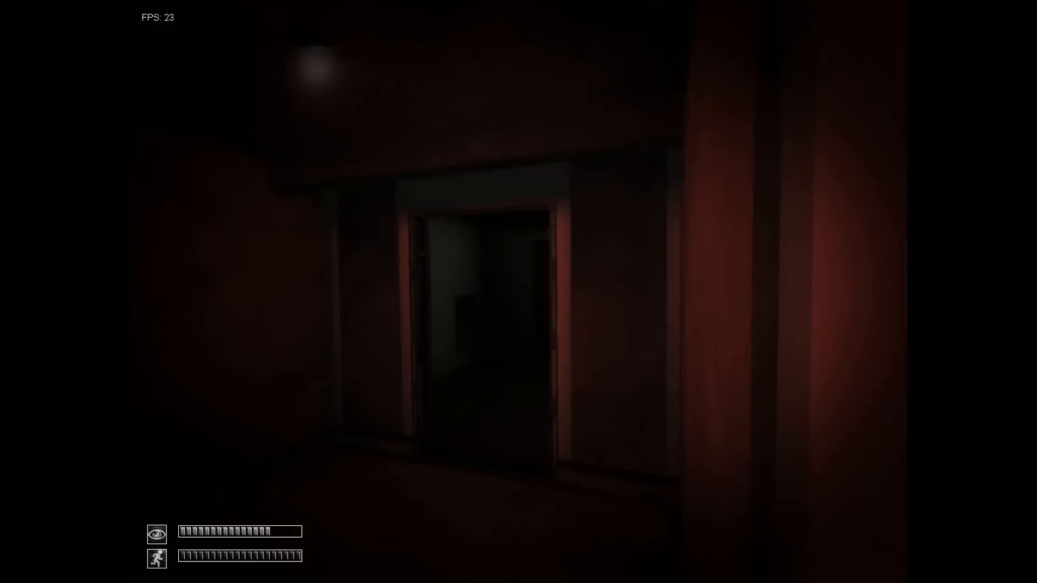
mouse_move(519, 291)
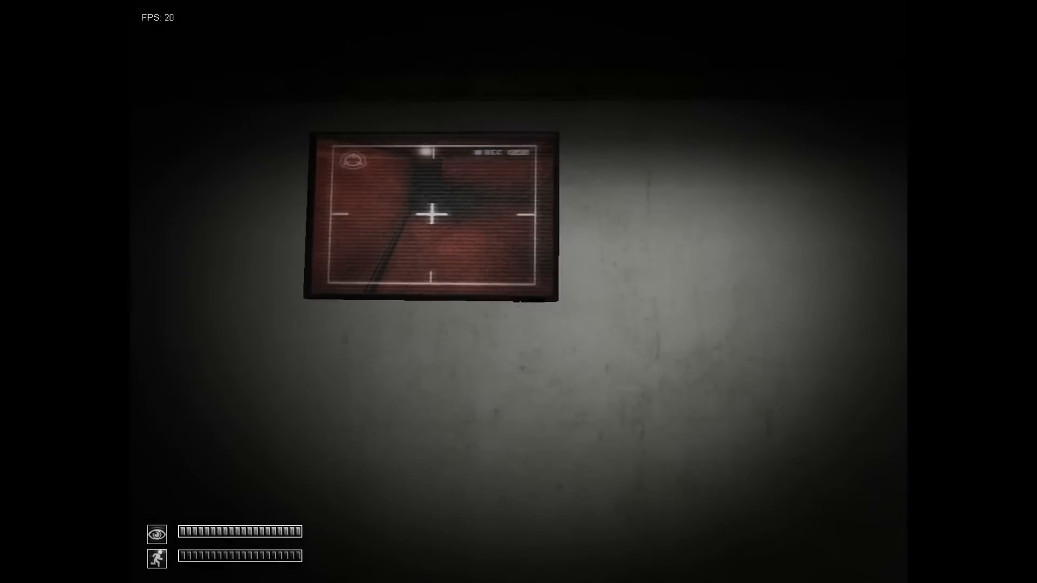
Step: Move on past the wall security monitor through the red hallway with the gas mask removed
key("tab")
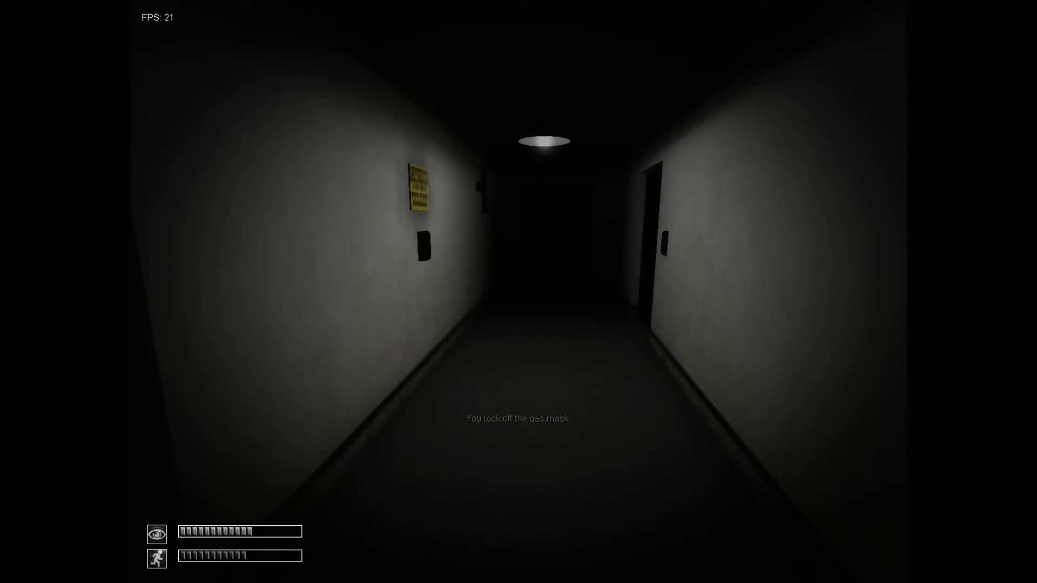
Step: Walk down the lit corridor and use the wall button to open the maintenance tunnel door
key("w")
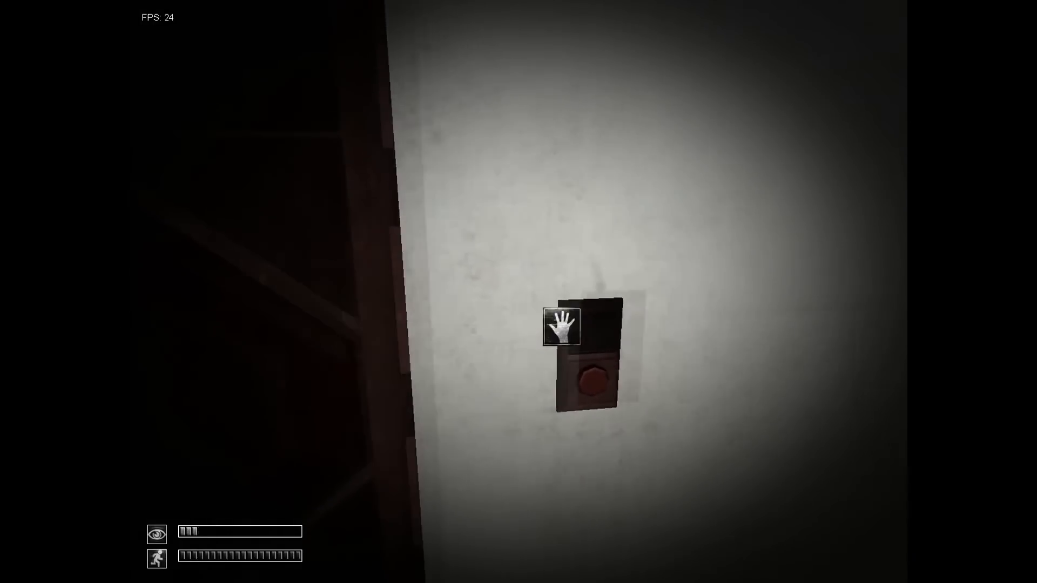
left_click(591, 378)
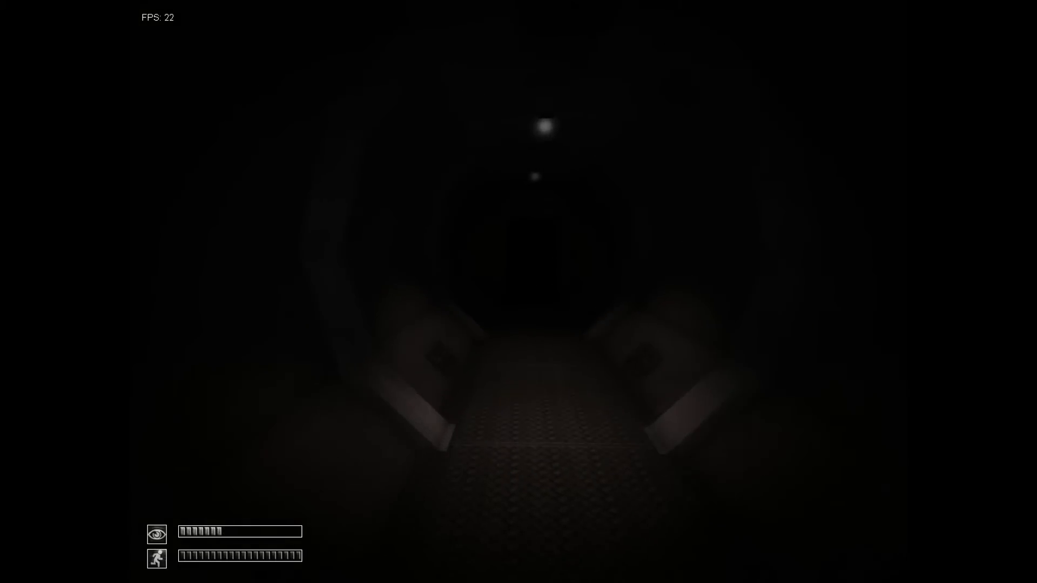
Step: Walk through the maintenance tunnel past the gated doors toward the arched round passage
key("w")
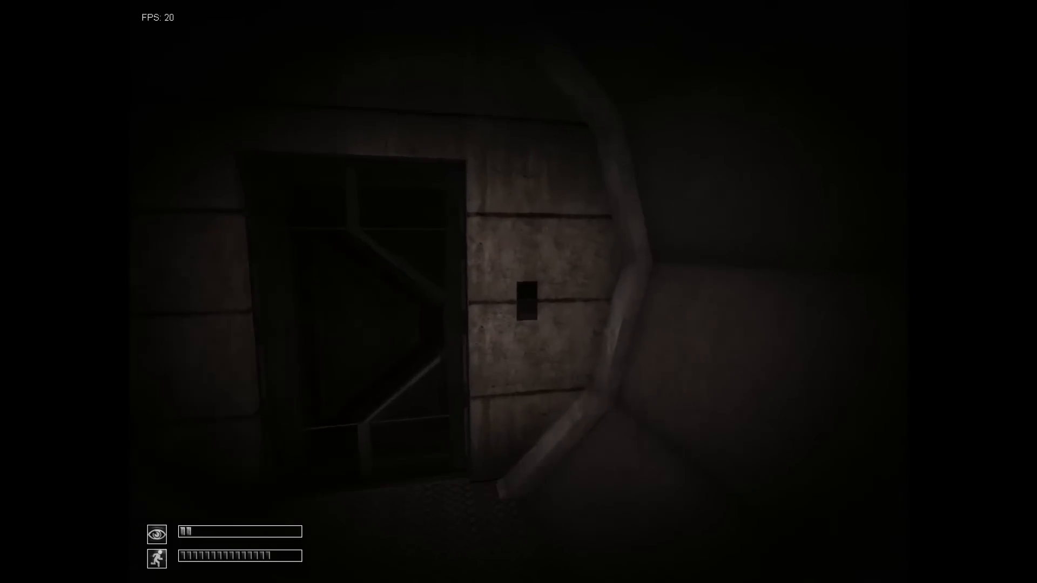
mouse_move(519, 292)
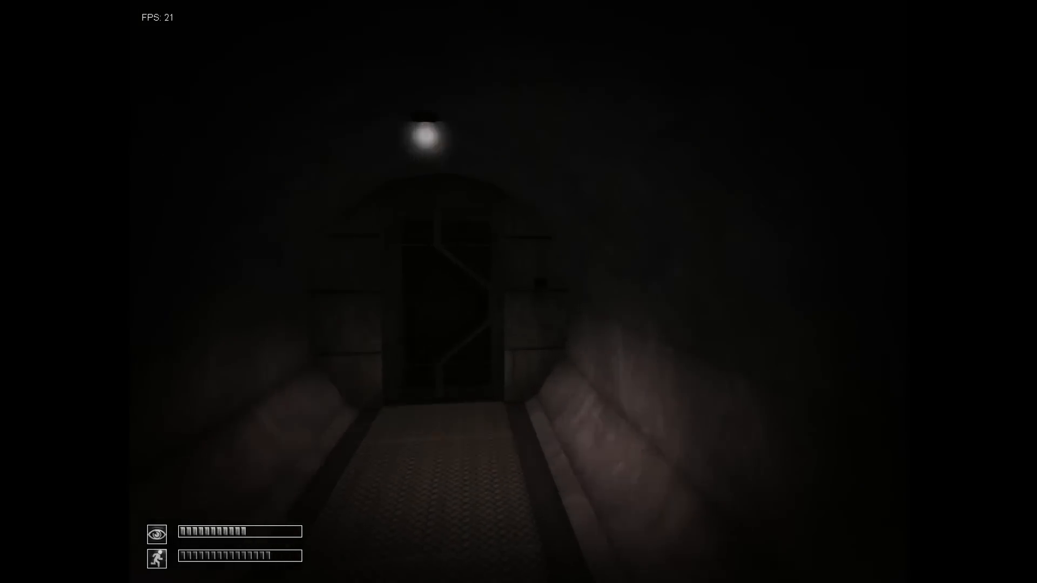
key("w")
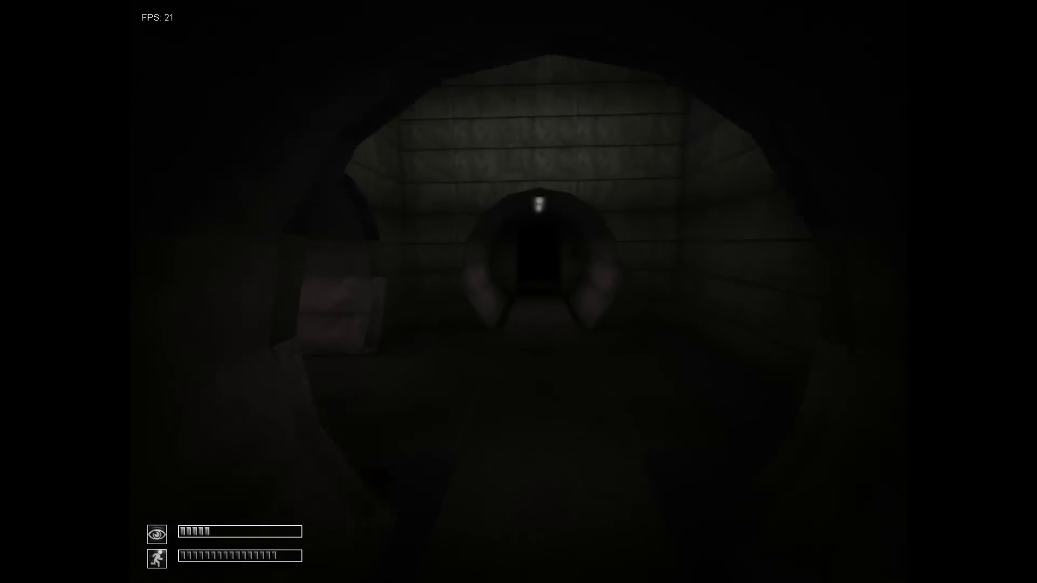
Step: Walk along the round tunnel to the SCP-emblem door beside the wall panel
key("w")
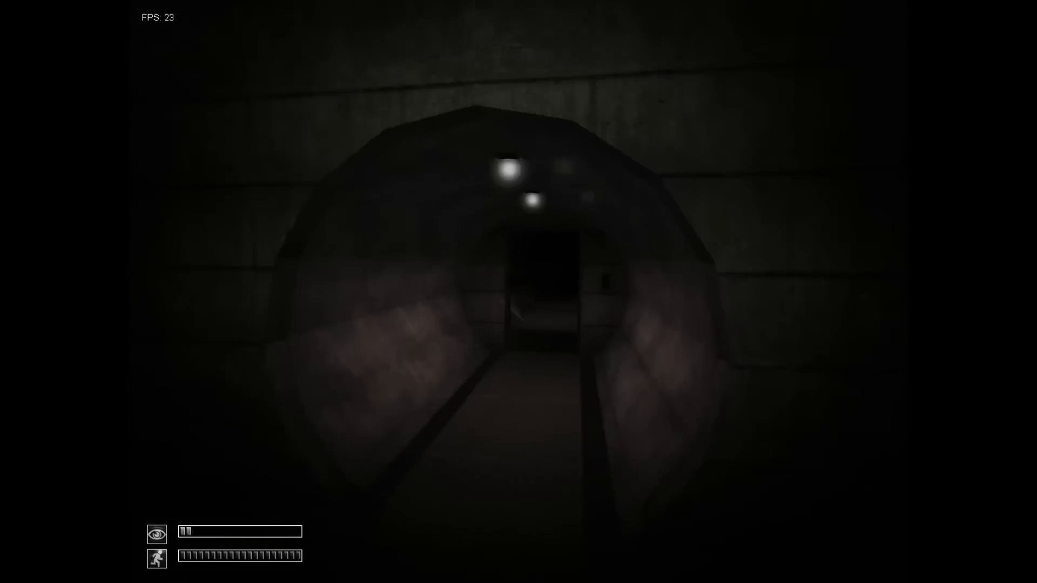
key("w")
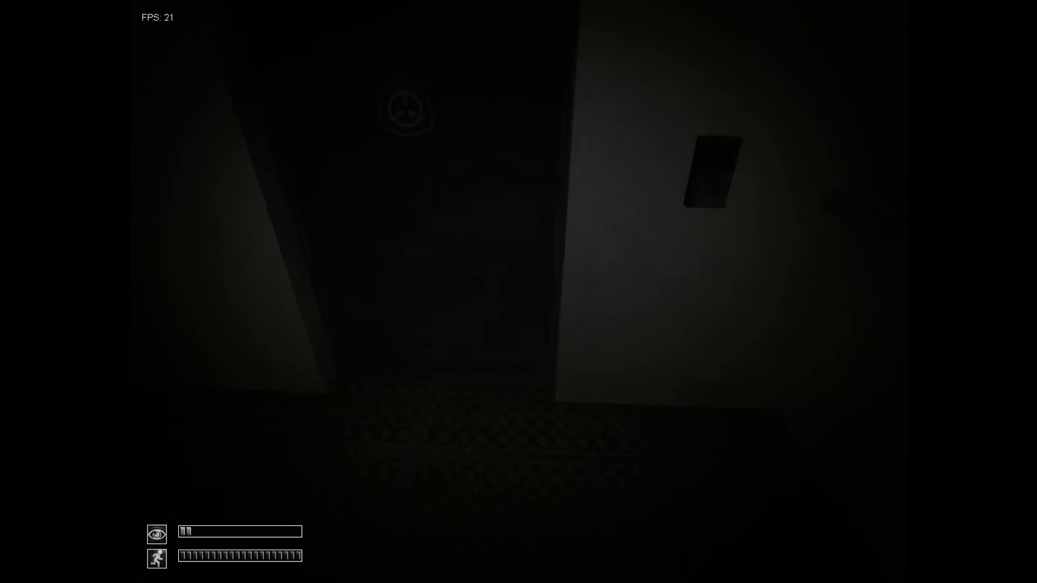
mouse_move(518, 292)
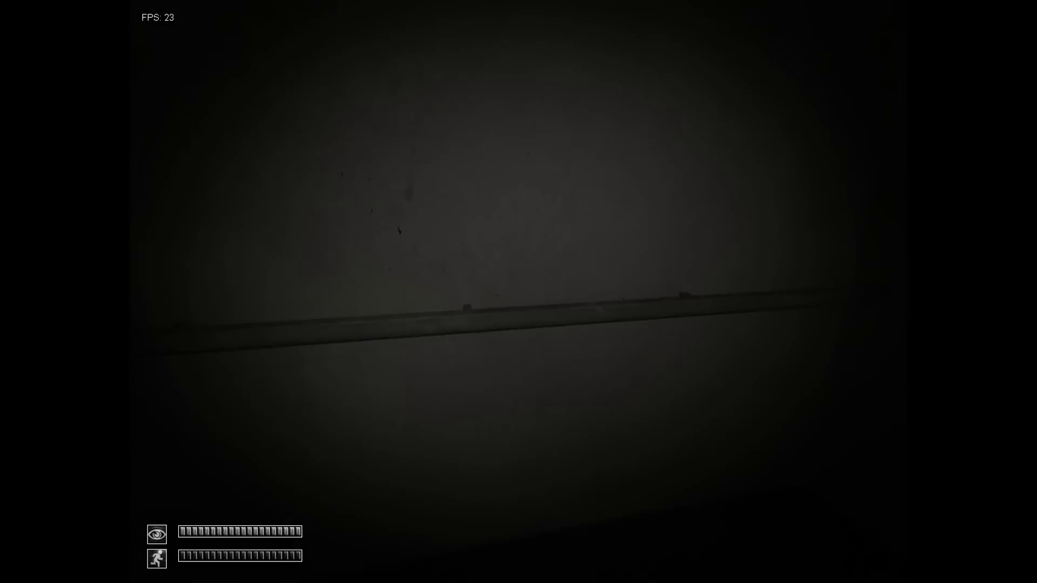